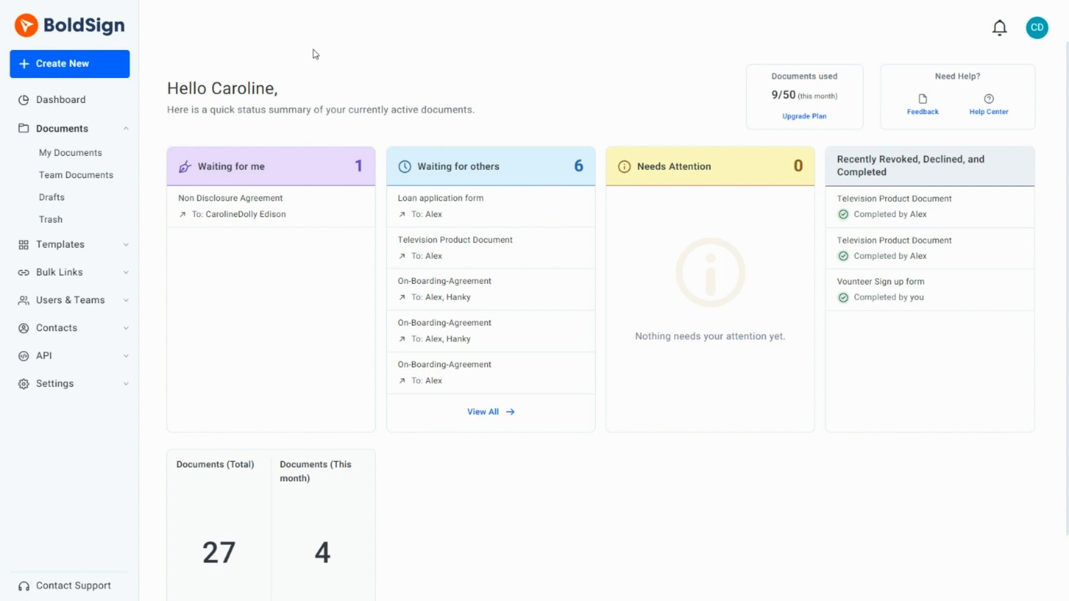
mouse_move(109, 77)
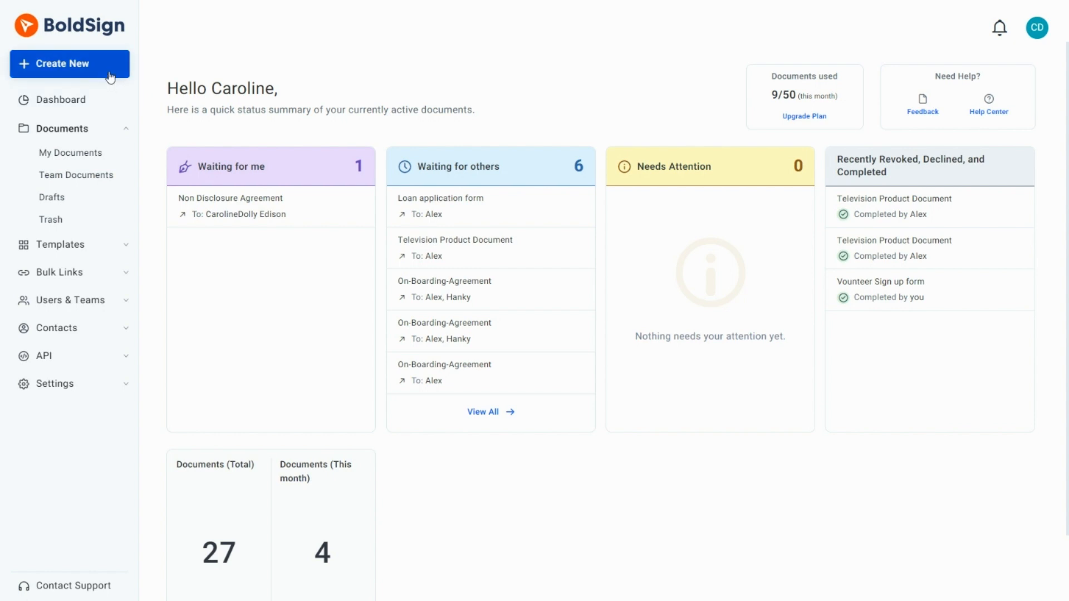
- Start a new bulk link from the dashboard's Create New menu
left_click(69, 64)
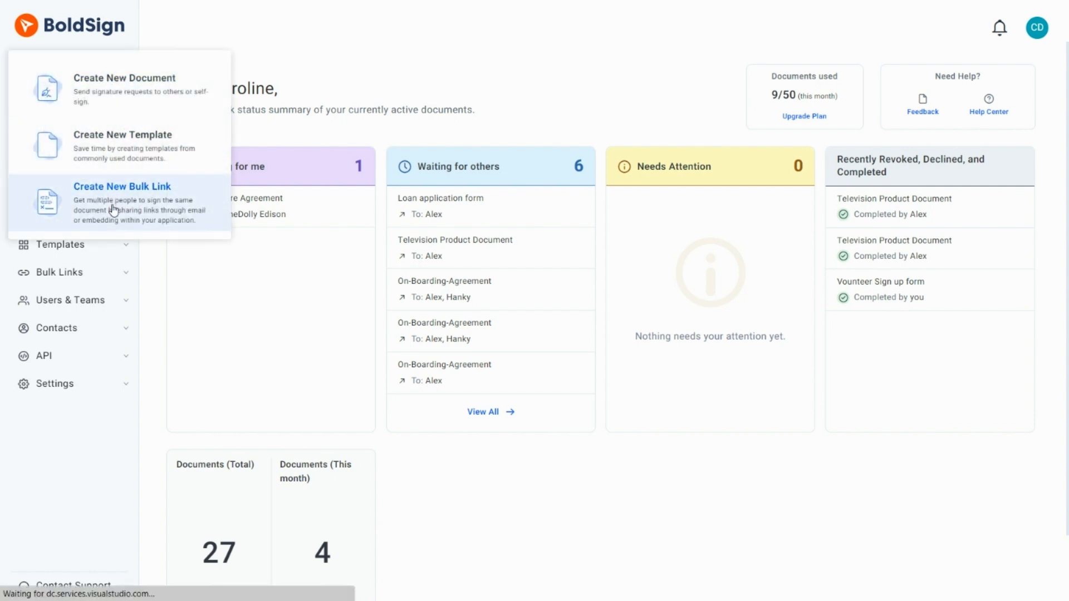
left_click(123, 186)
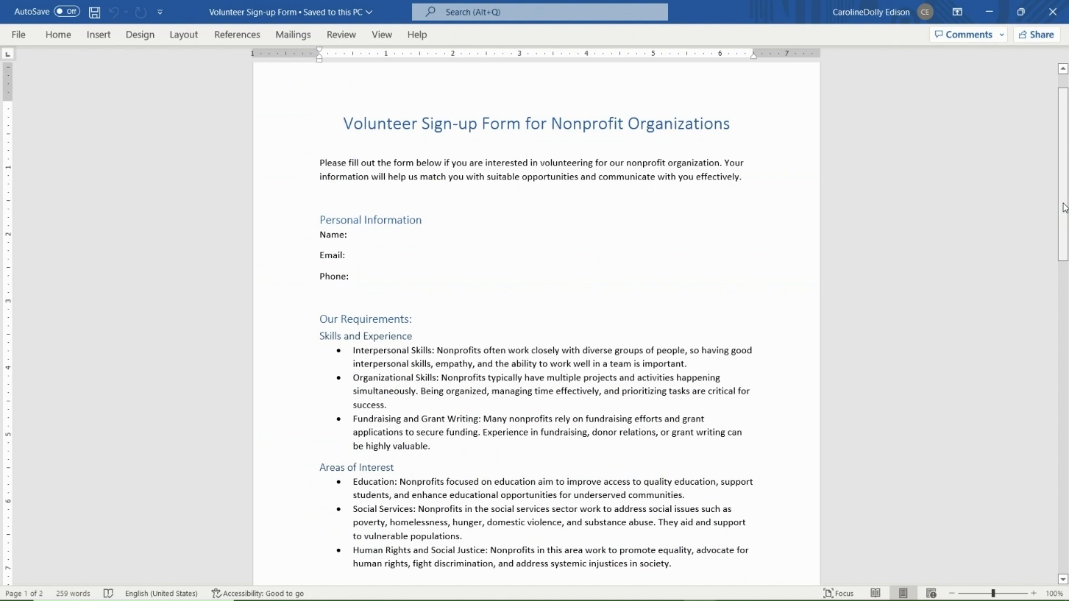
left_click(343, 124)
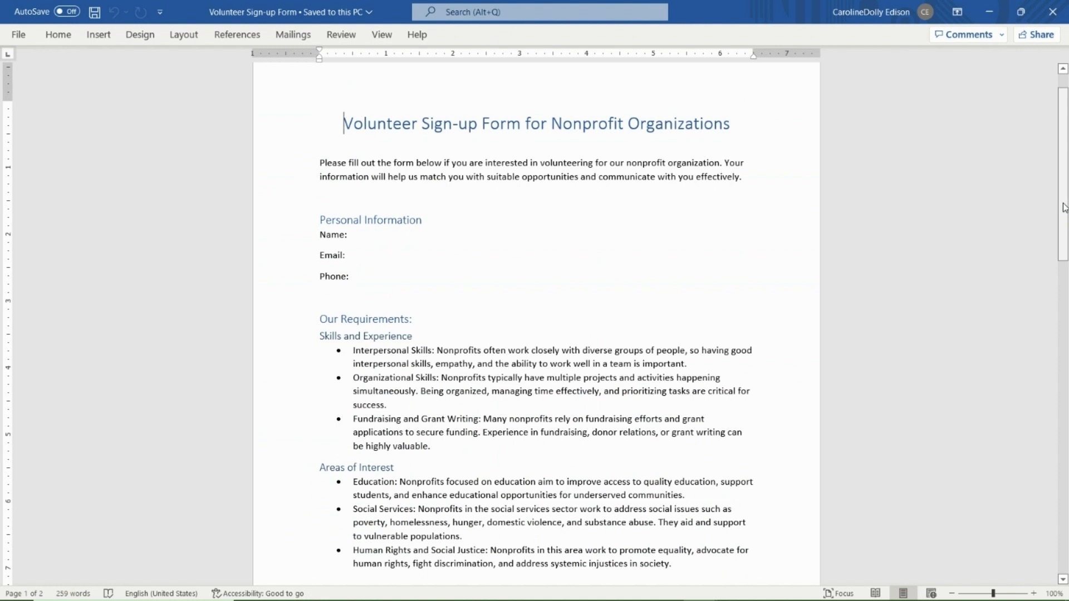
scroll("down", 3)
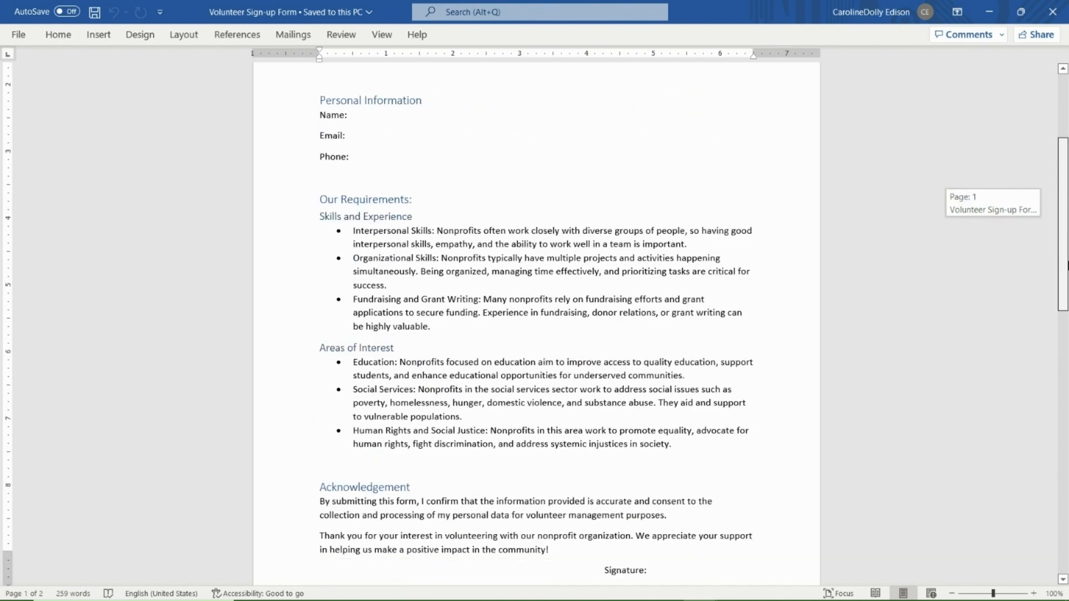
scroll("down", 3)
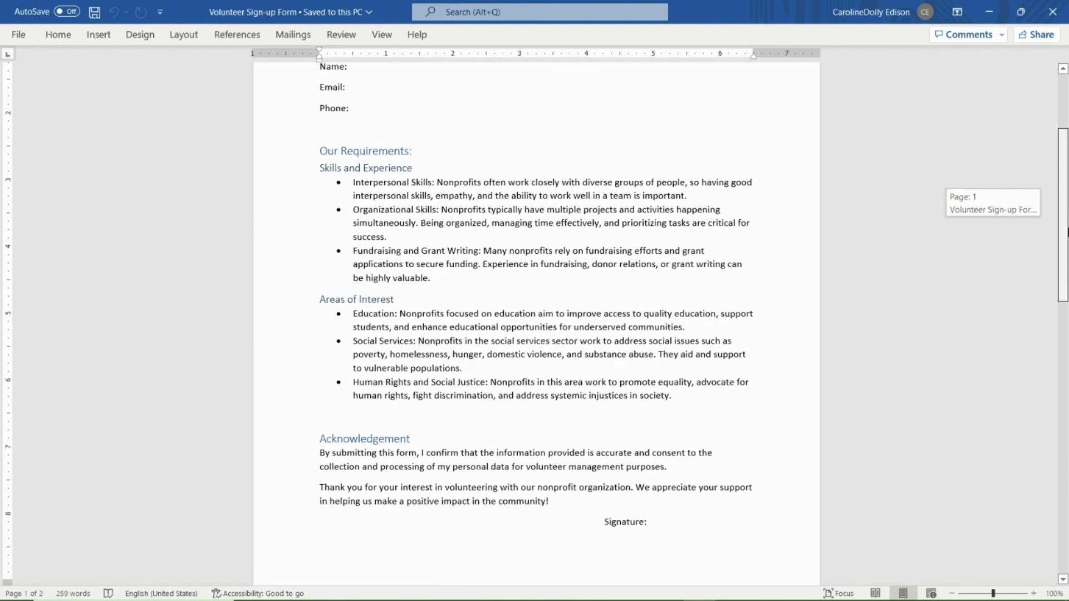
scroll("up", 3)
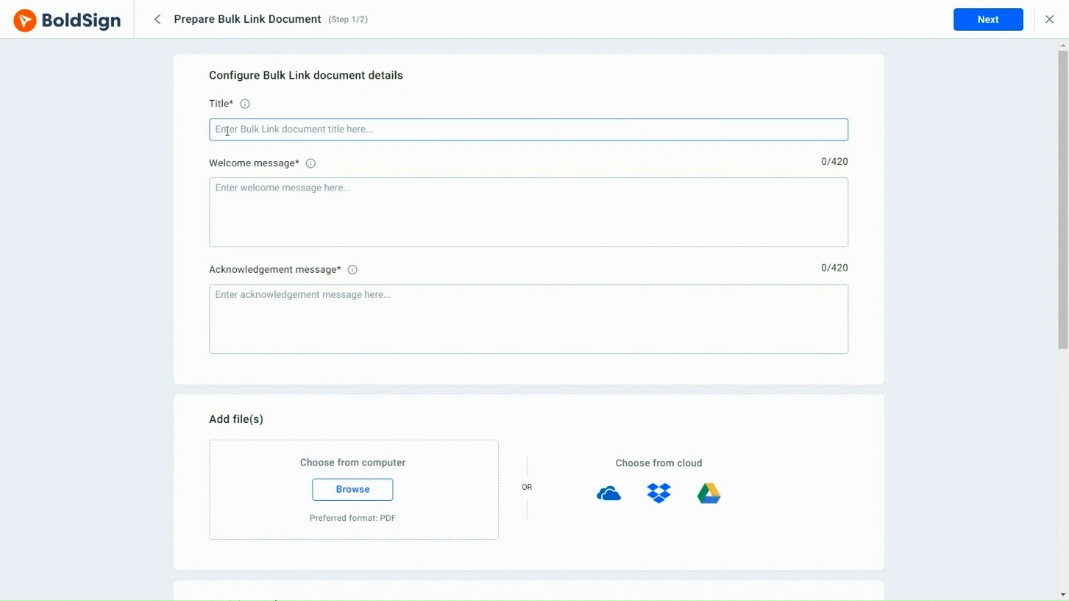
- Title the link 'Volunteer Sign-up Form' with a non-profit welcome message and 'Thank you for joining our team' acknowledgement
type("Volunteer Sign-up For")
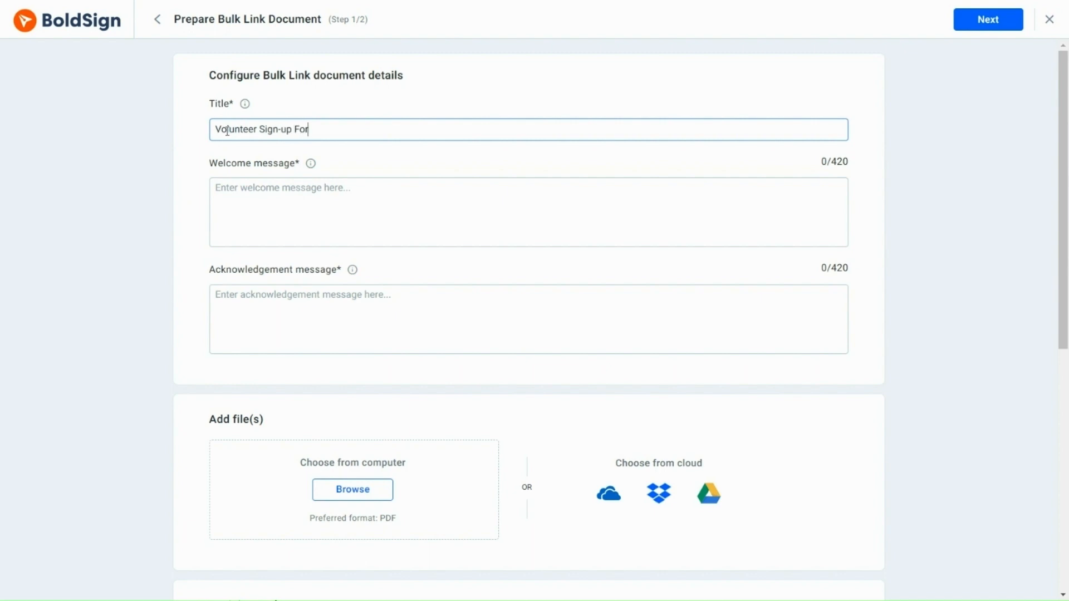
type("Welcome to our")
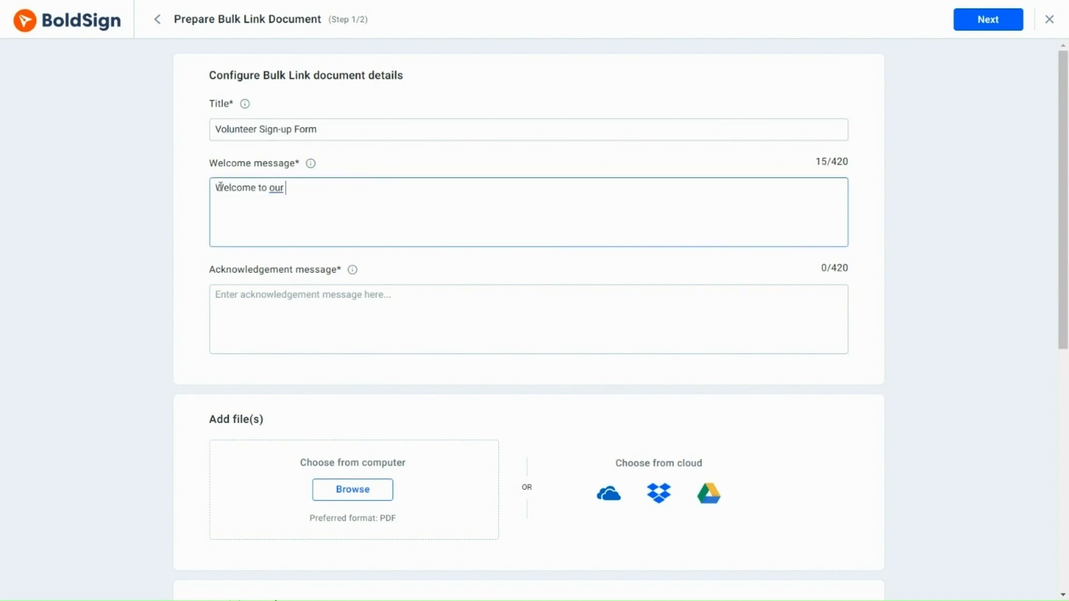
type("non-profit organization's team.")
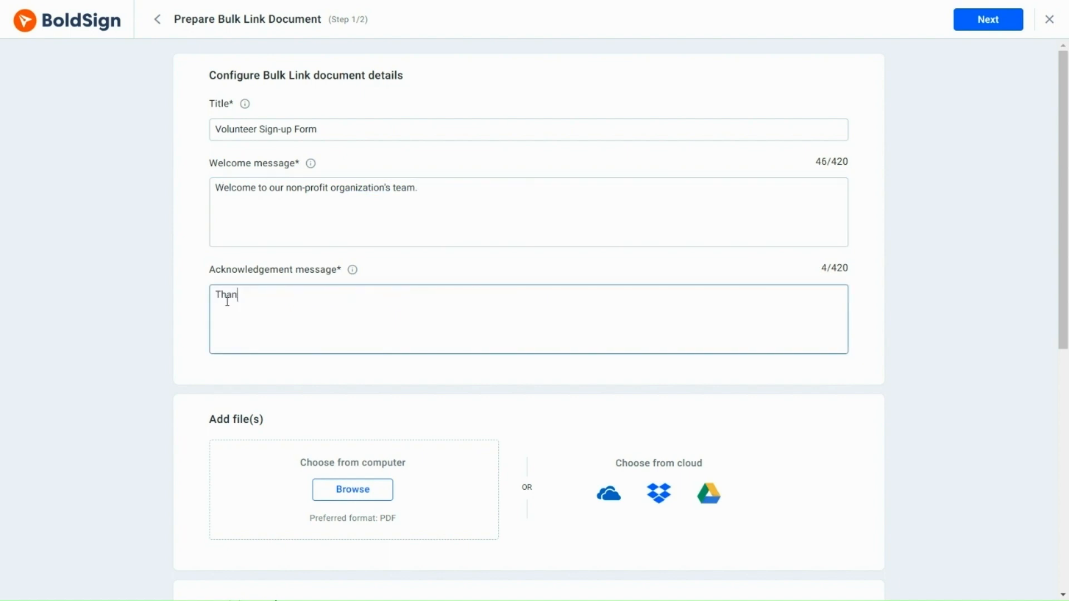
type("k you for joining our t")
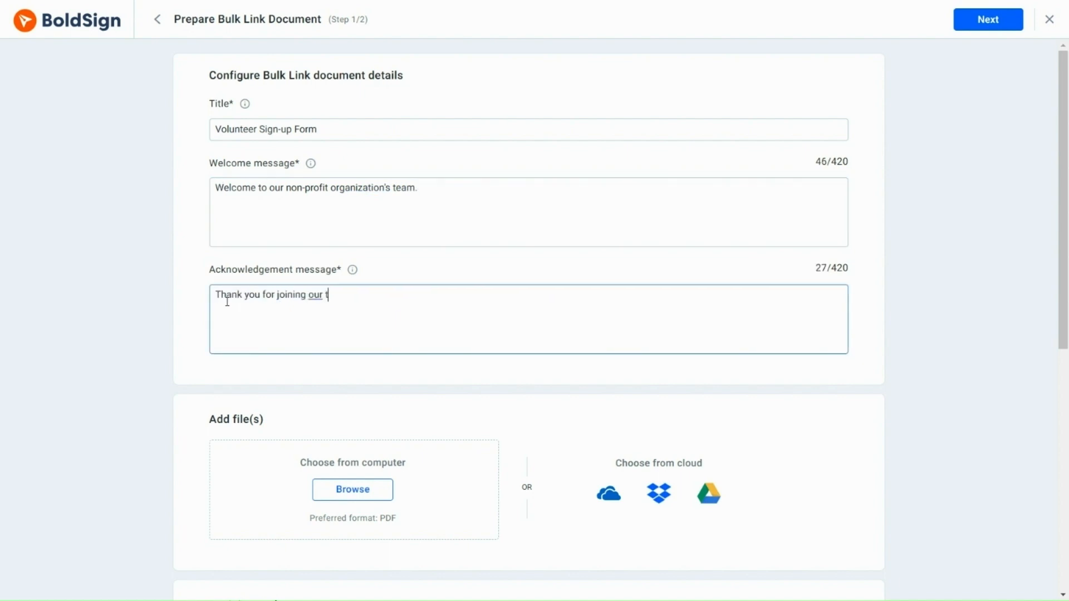
type("eam.")
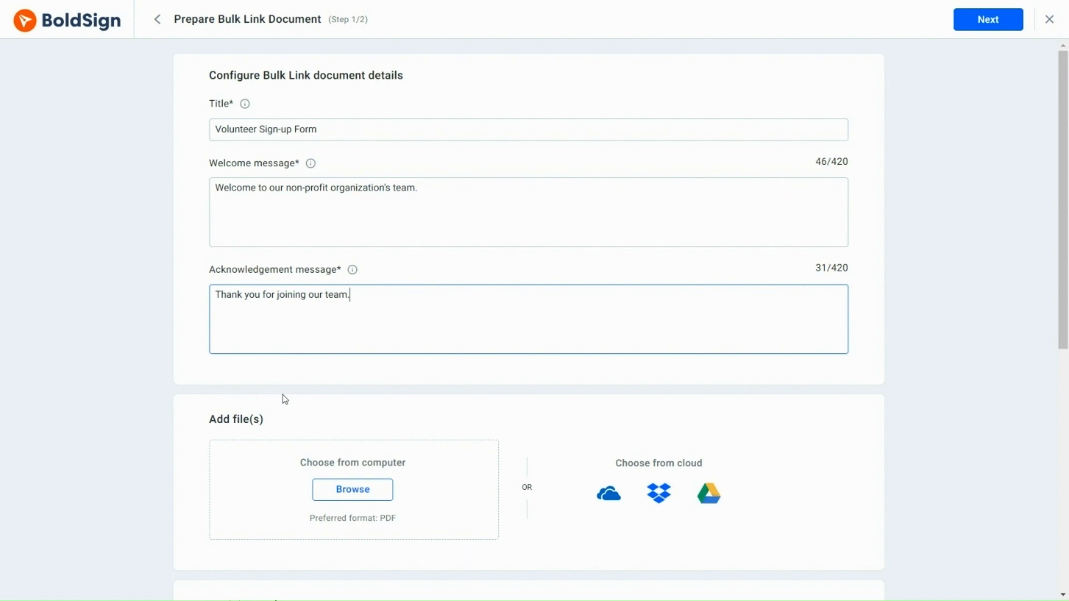
scroll("down", 3)
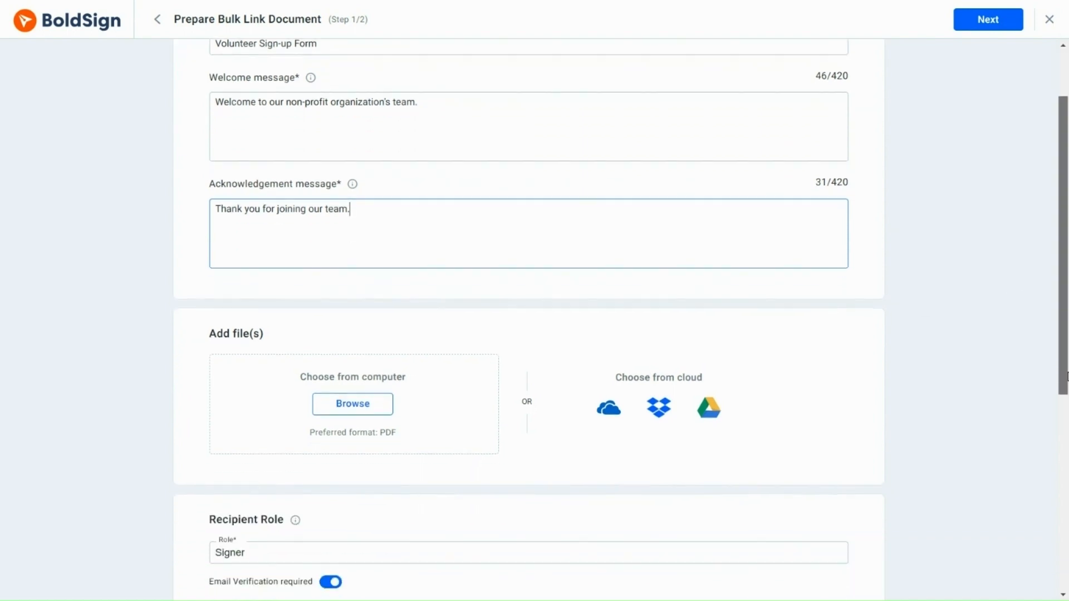
scroll("down", 3)
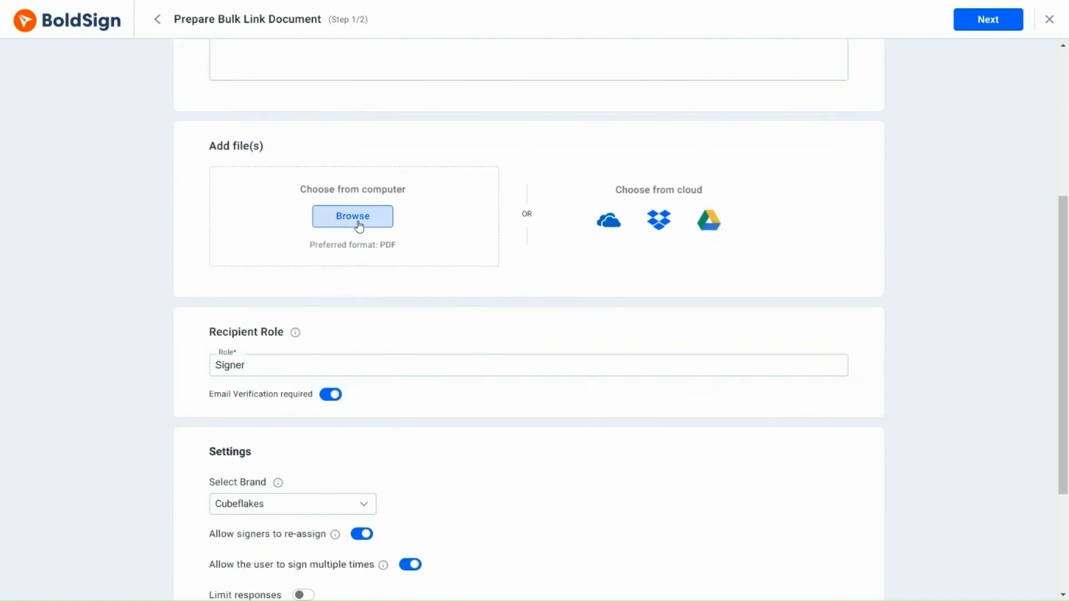
- Upload Volunteer Sign-up Form.docx from the computer as the bulk link's document
left_click(353, 216)
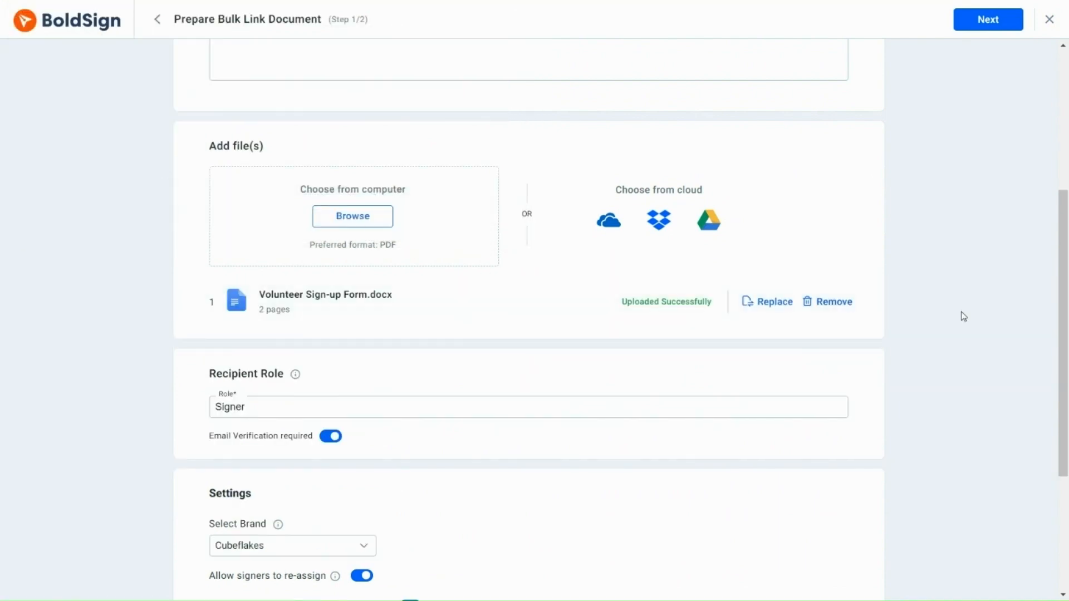
scroll("down", 3)
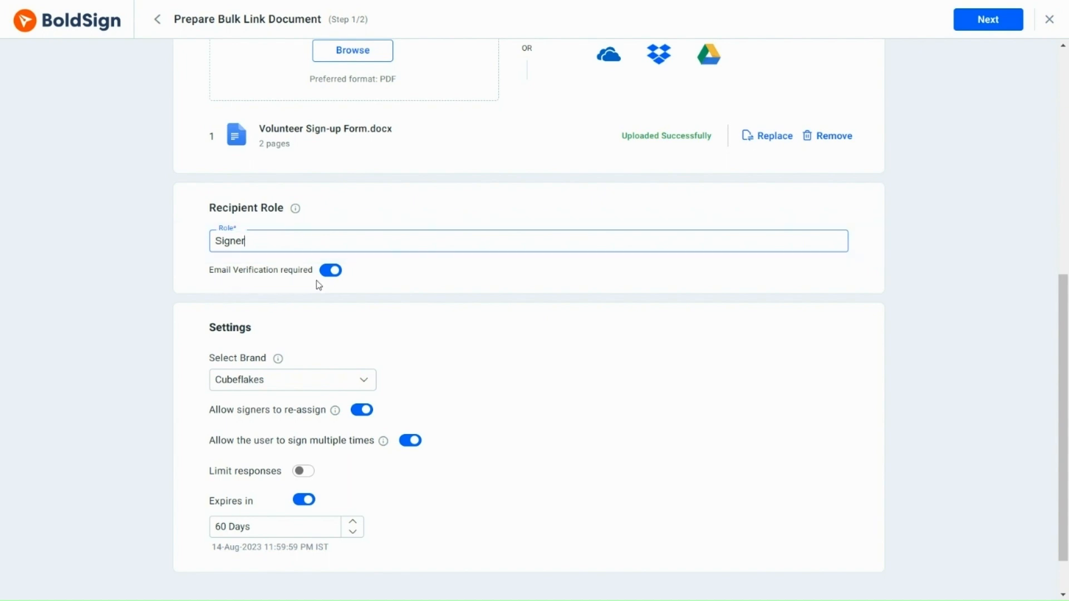
mouse_move(343, 285)
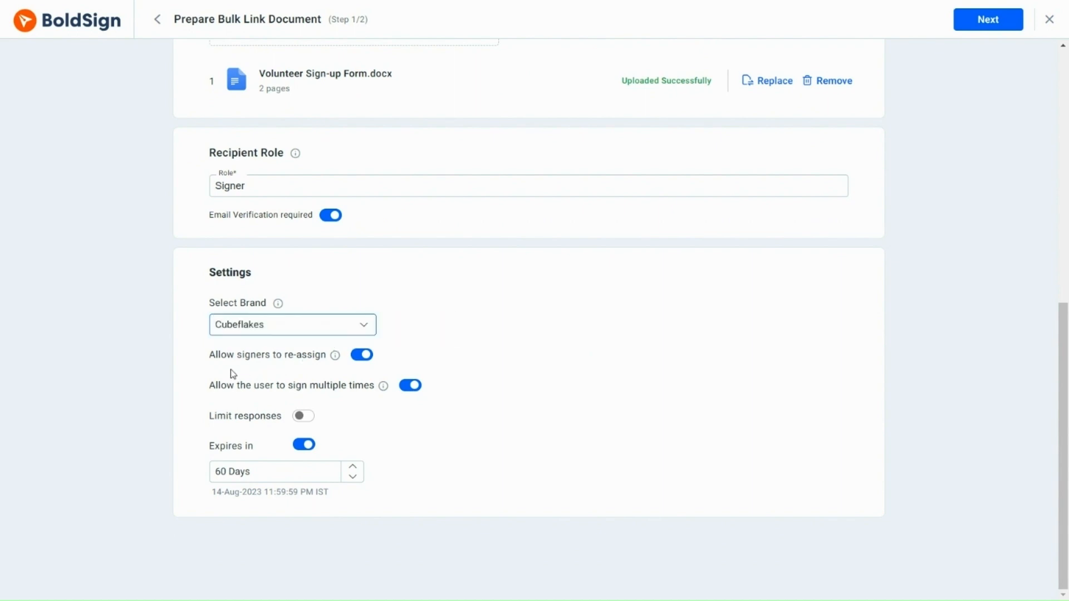
mouse_move(367, 370)
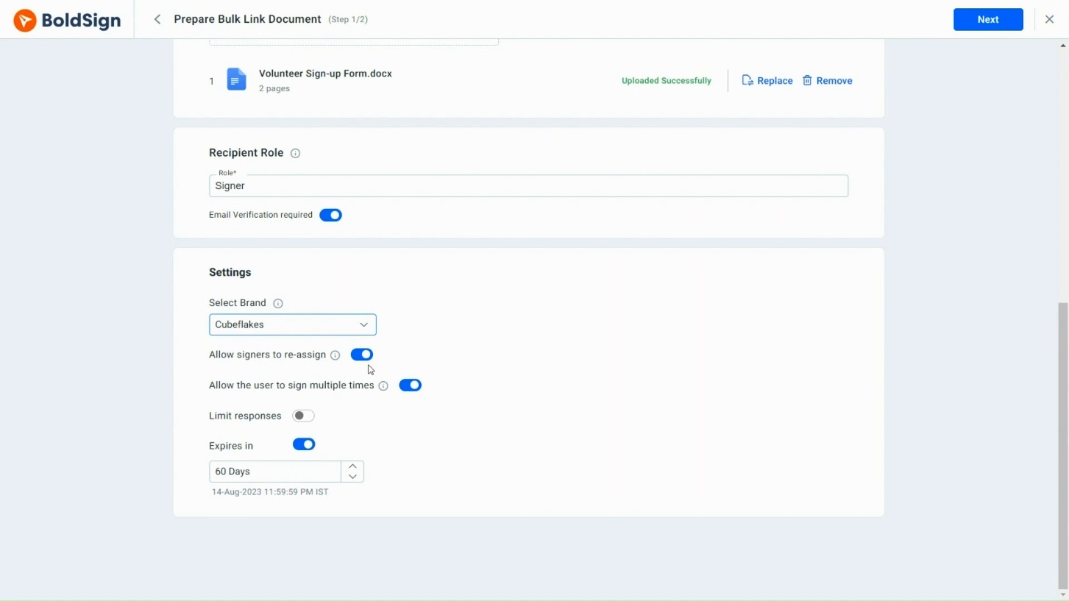
mouse_move(335, 379)
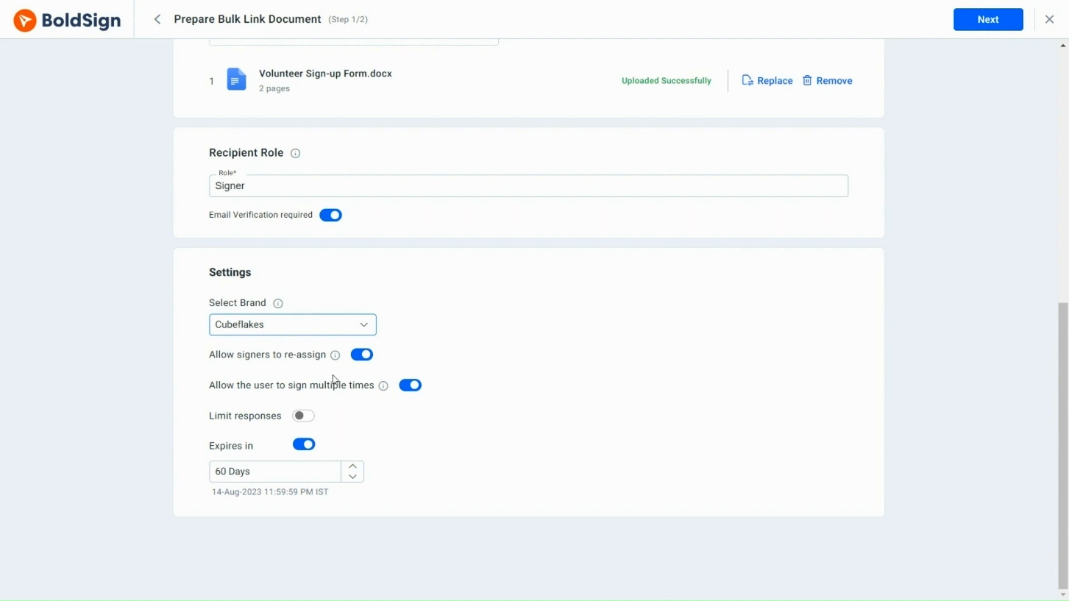
mouse_move(338, 399)
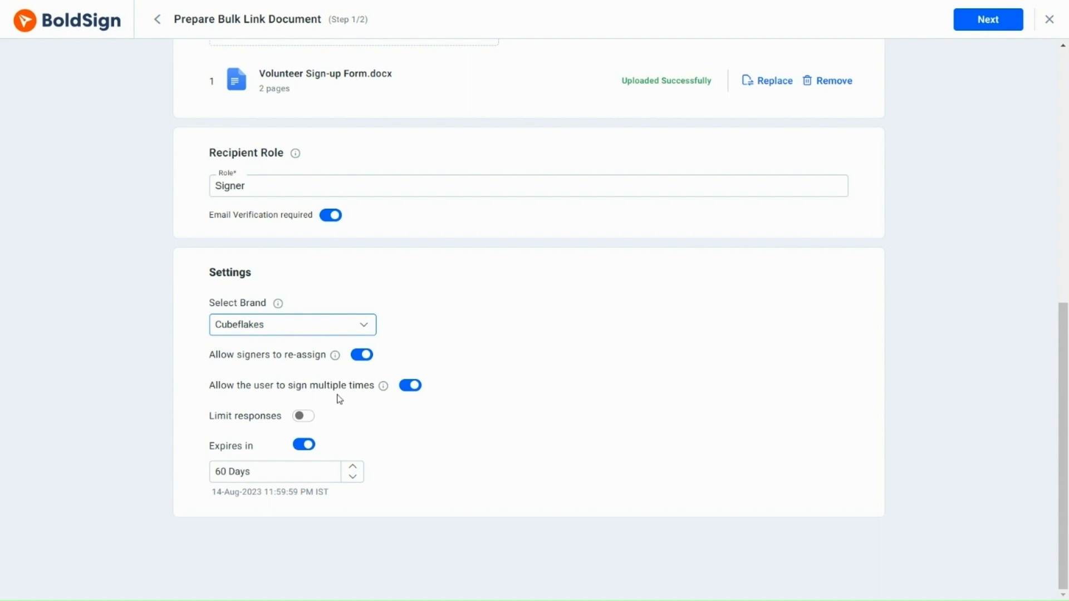
mouse_move(419, 399)
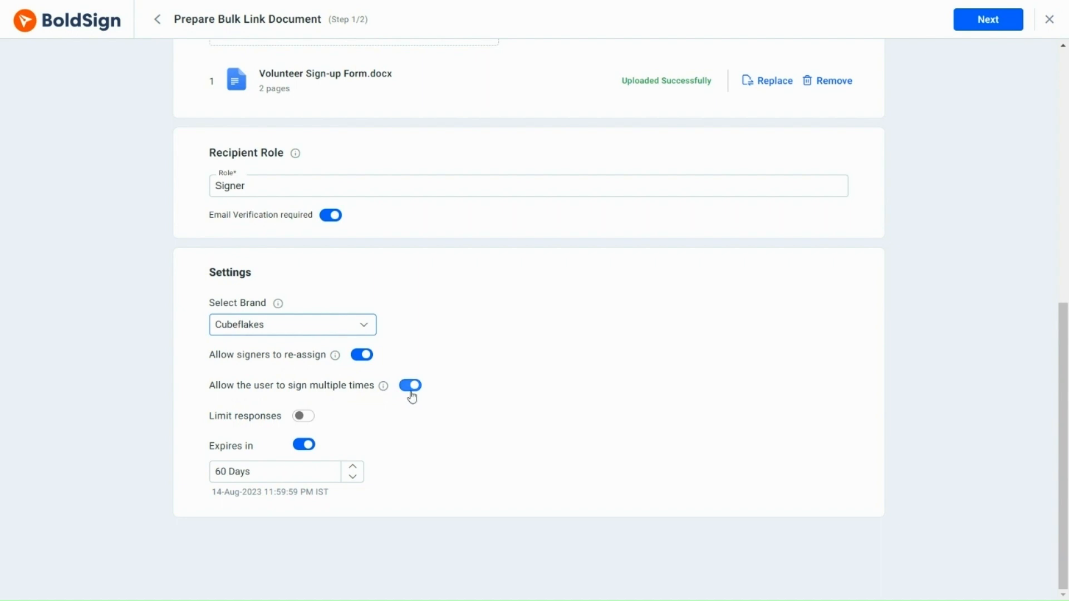
- Disallow multiple signing, limit total responses to 50, and continue to field placement
left_click(410, 385)
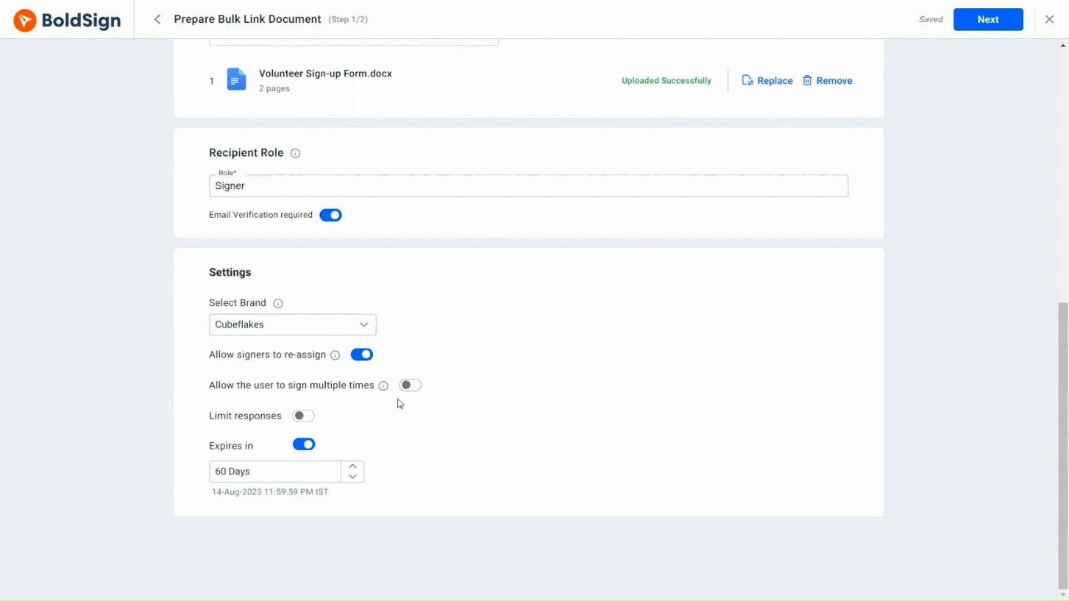
mouse_move(279, 433)
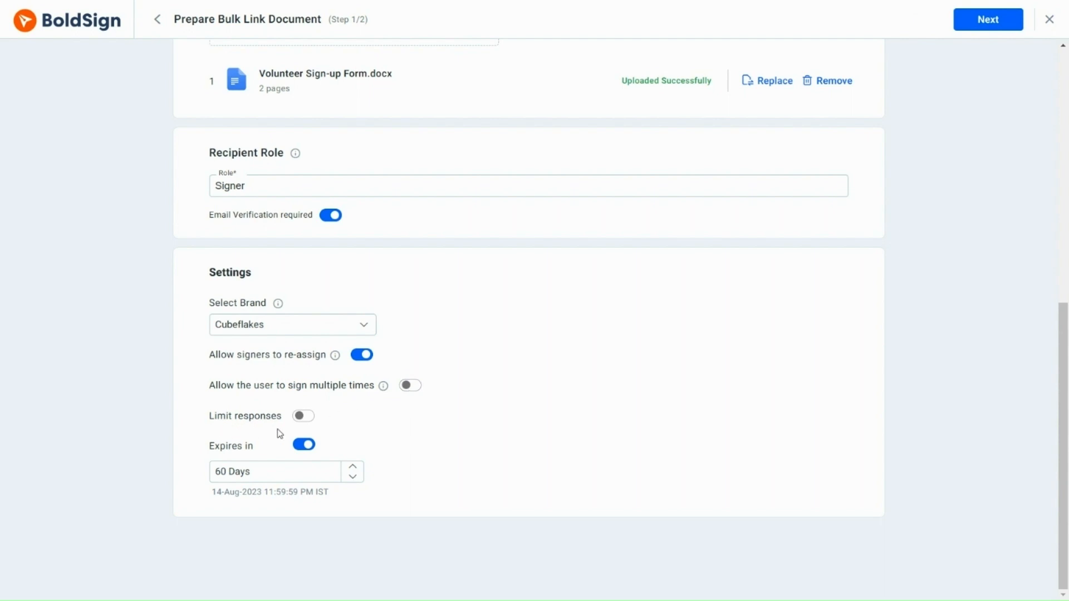
left_click(303, 415)
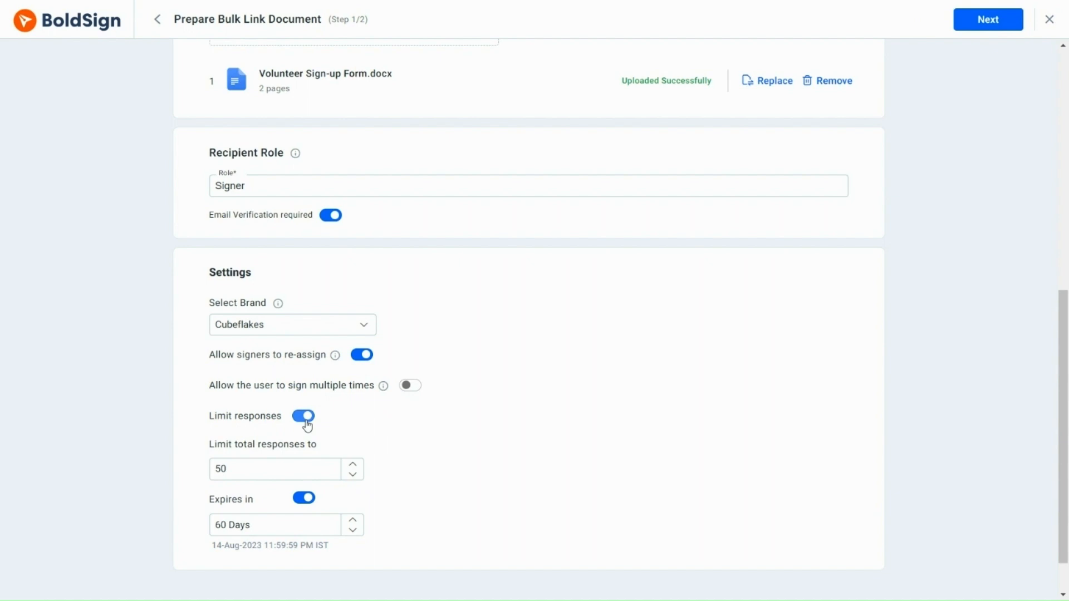
left_click(303, 415)
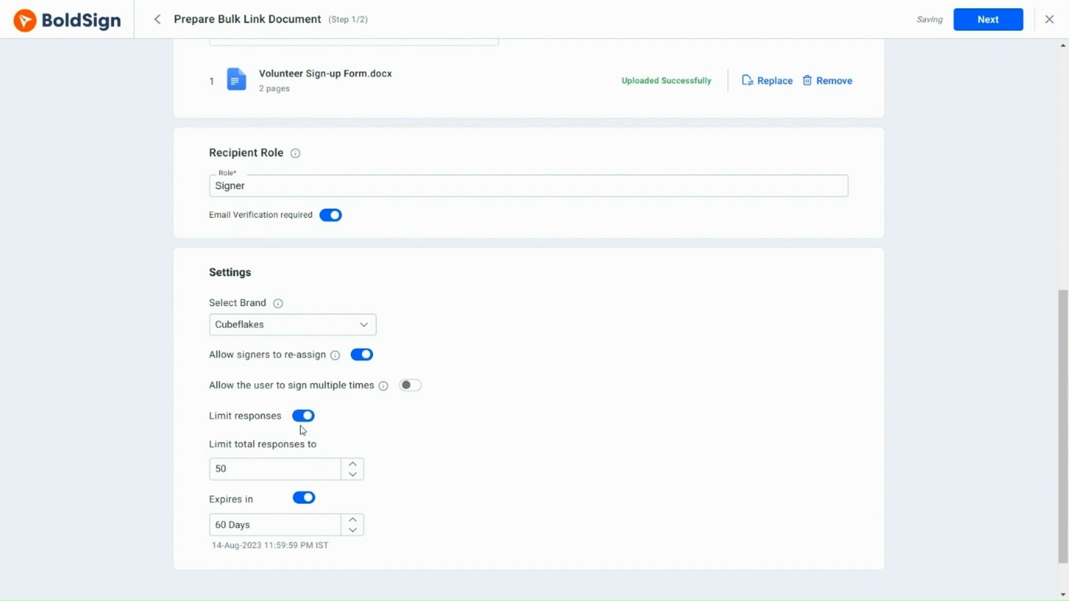
mouse_move(233, 513)
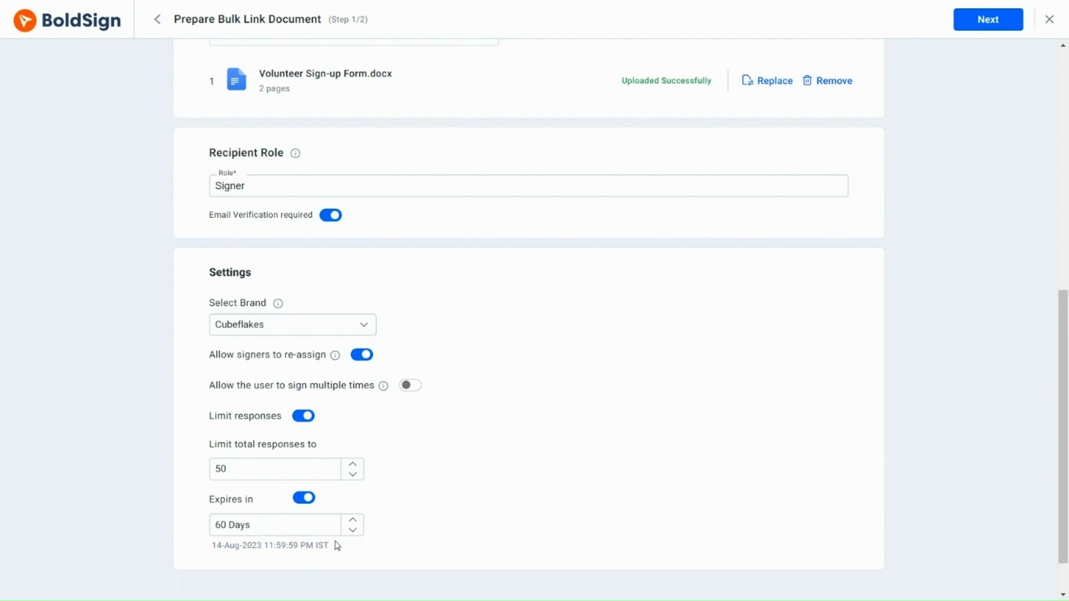
mouse_move(354, 552)
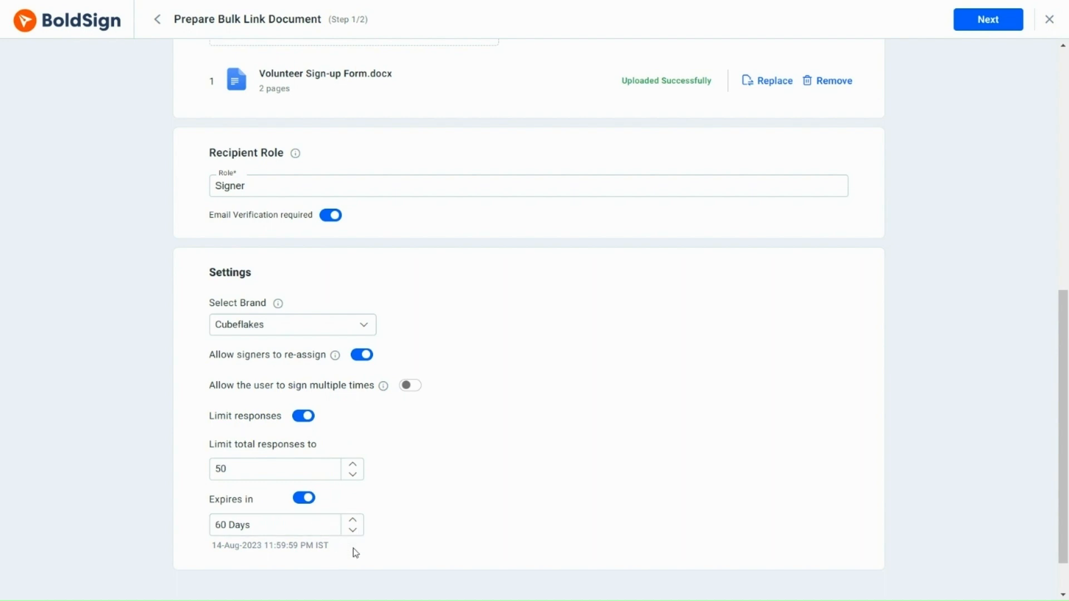
mouse_move(956, 111)
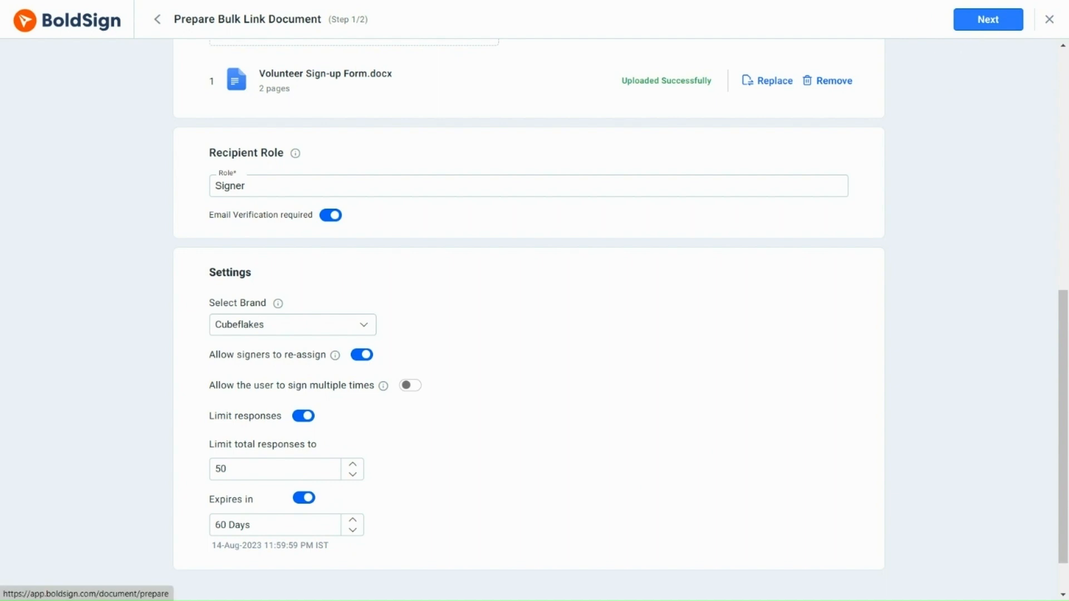
left_click(988, 19)
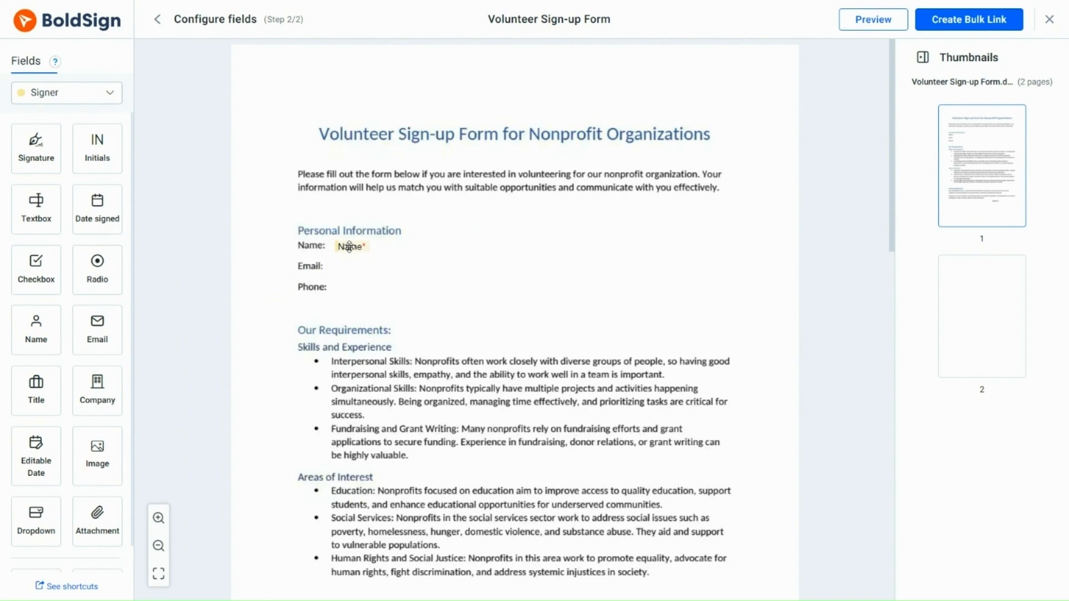
- Place Email and Textbox fields beside the Email and Phone lines, then create the bulk link
left_click(348, 267)
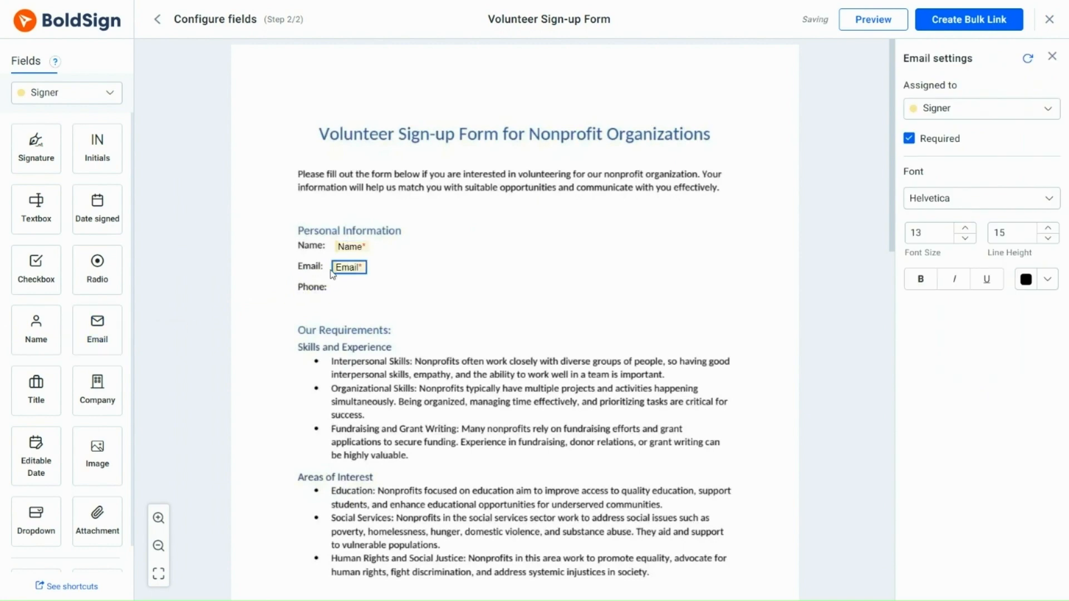
left_click(360, 287)
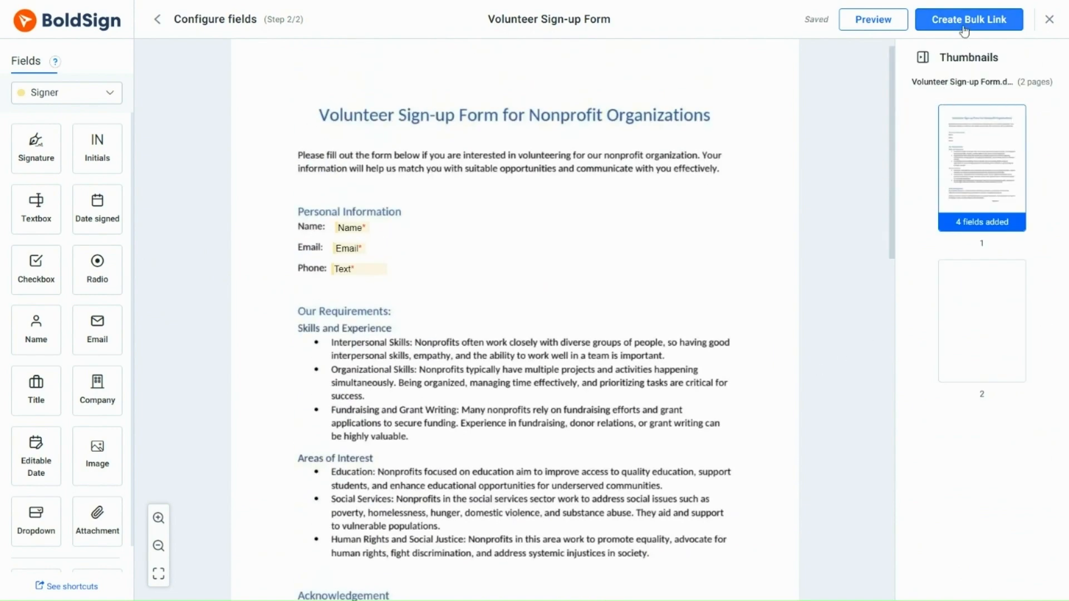
left_click(968, 19)
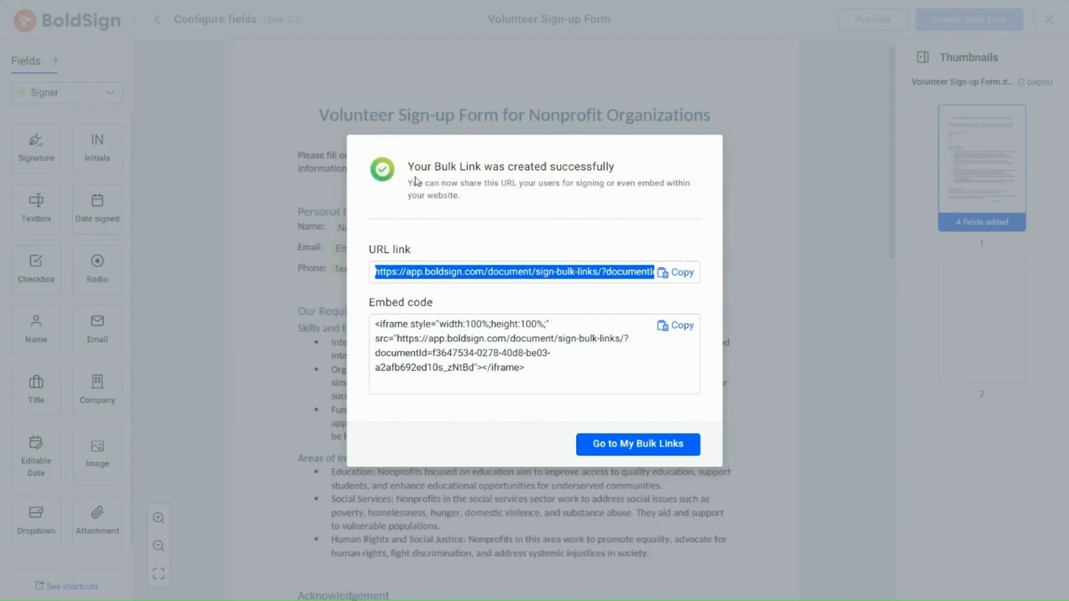
mouse_move(612, 236)
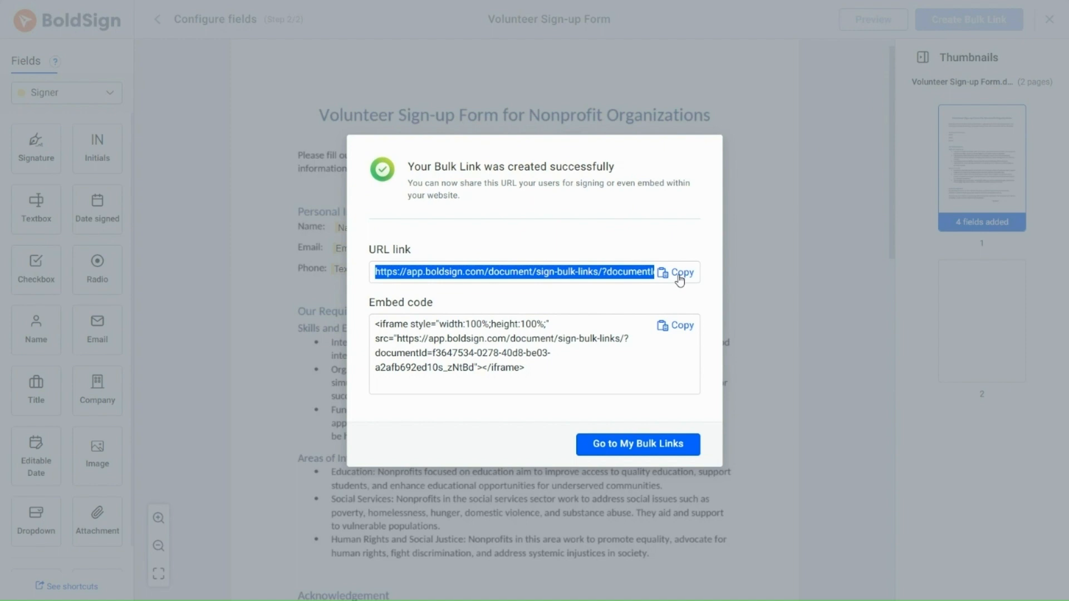
mouse_move(440, 314)
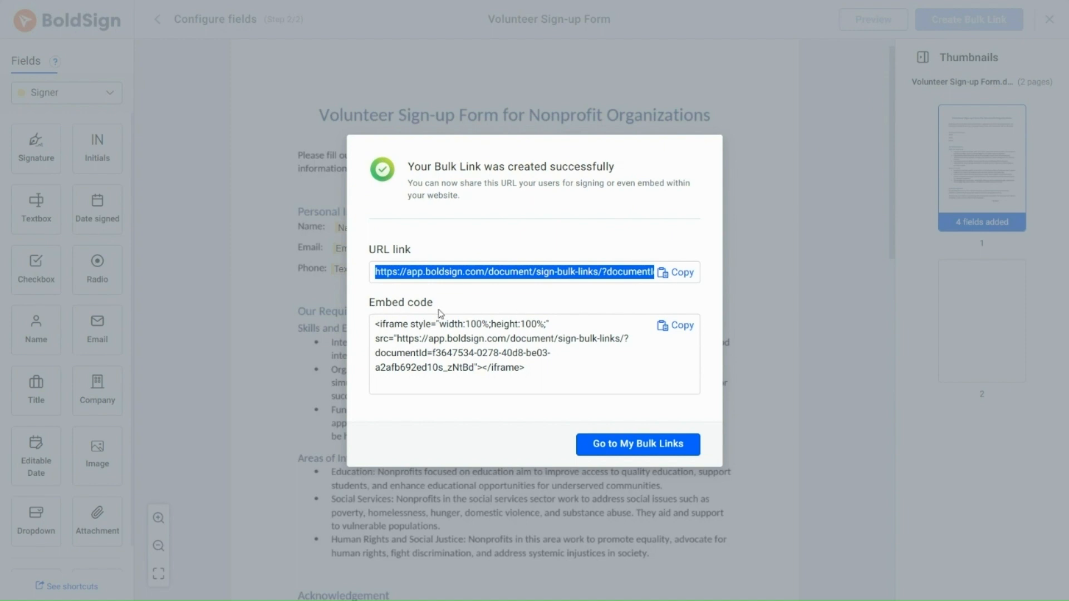
mouse_move(555, 308)
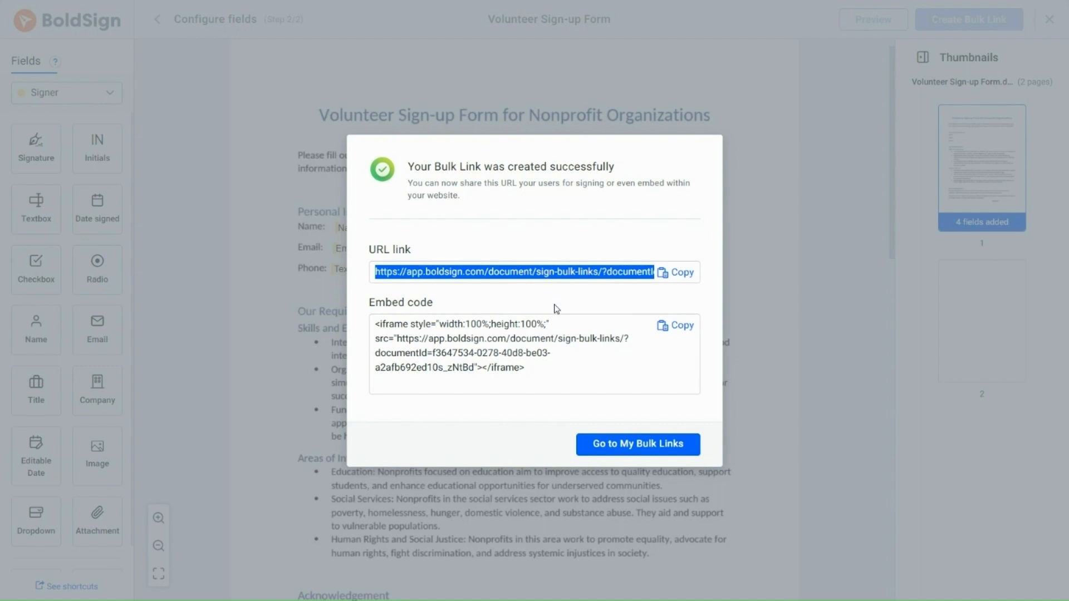
mouse_move(765, 488)
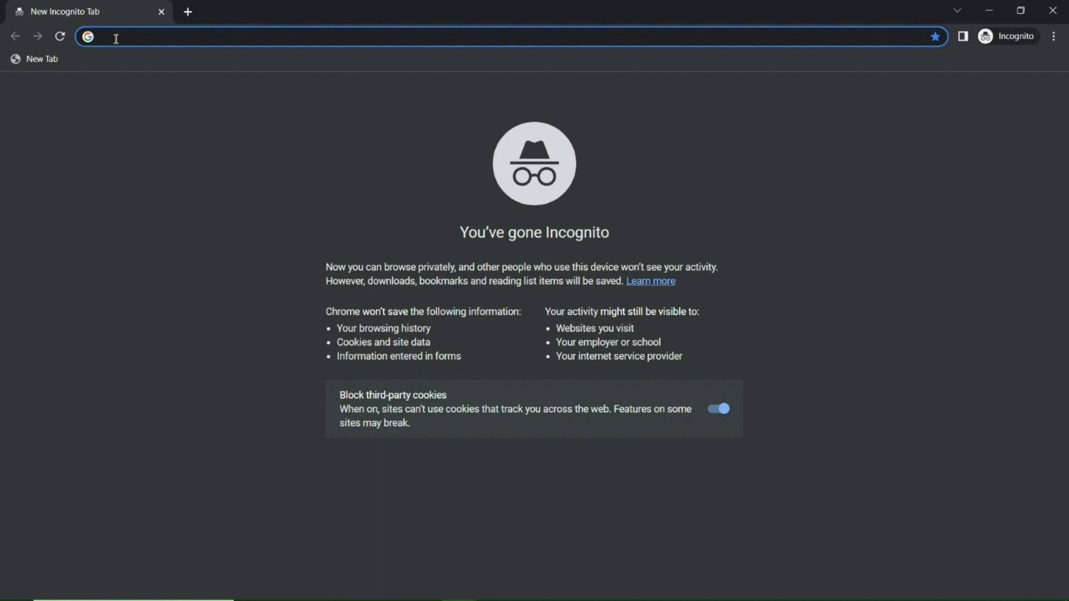
- Load the bulk link's sign-bulk-links URL in a private browser window
type("https://app.boldsign.com/document/sign-bulk-links/?documentId=f3647534-0278-40d8-be03-a2afb692ed10s_zNtBd")
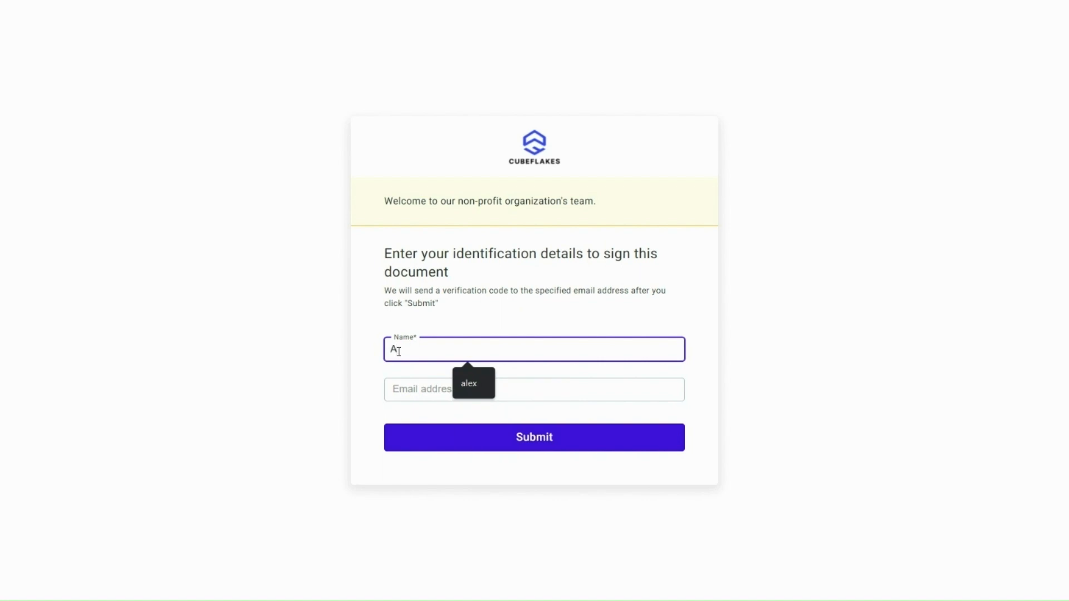
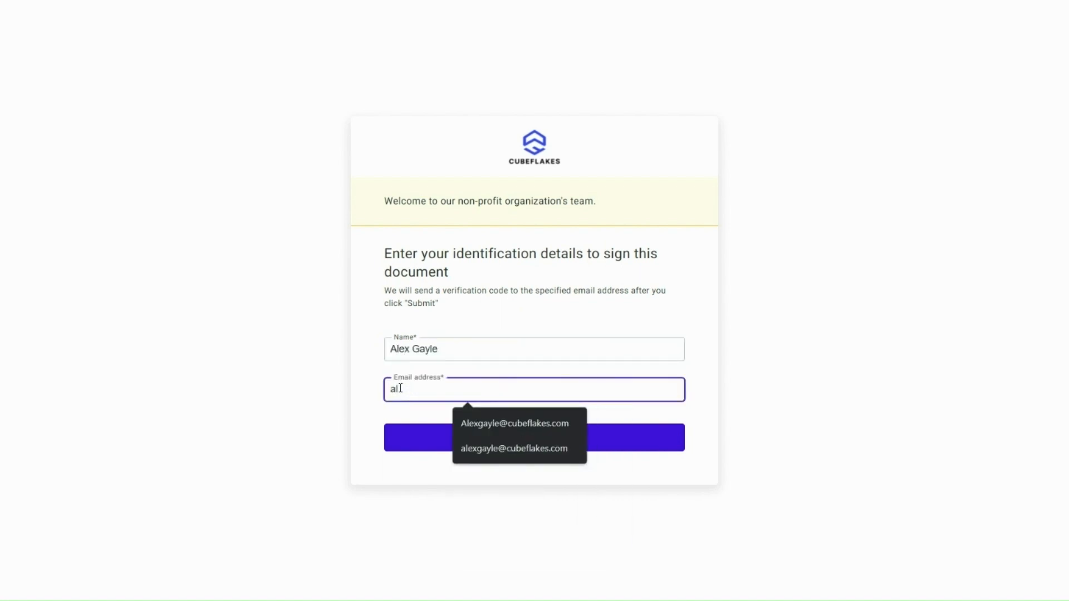
left_click(514, 448)
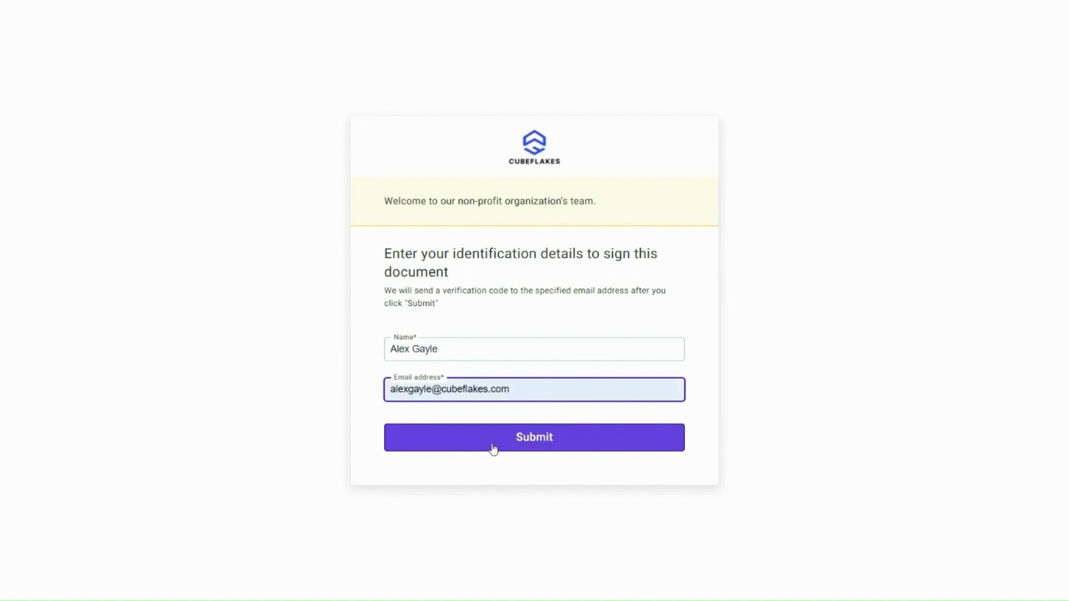
left_click(533, 437)
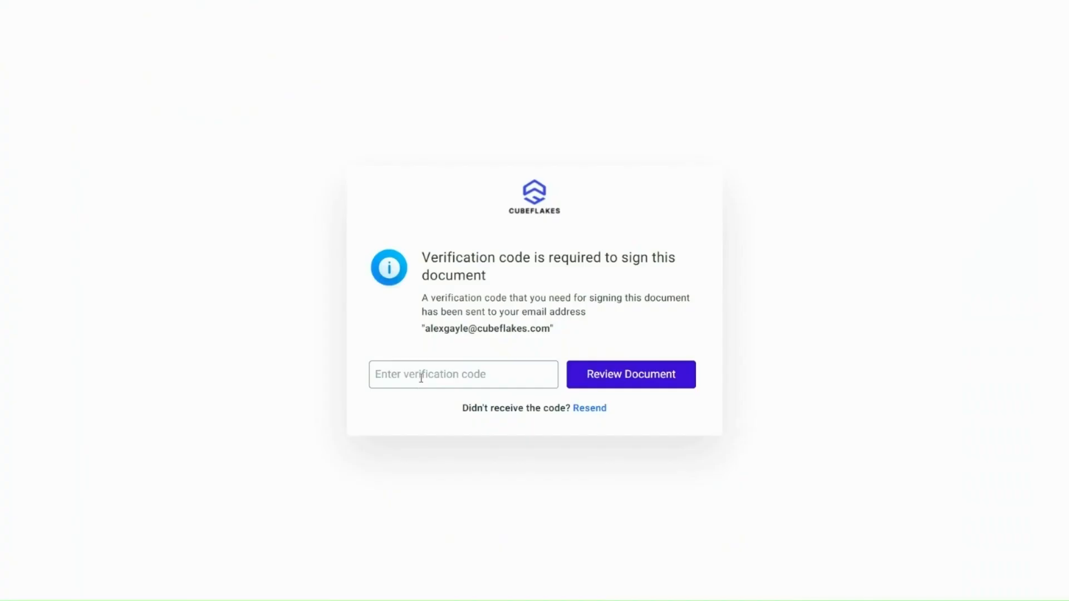
left_click(630, 374)
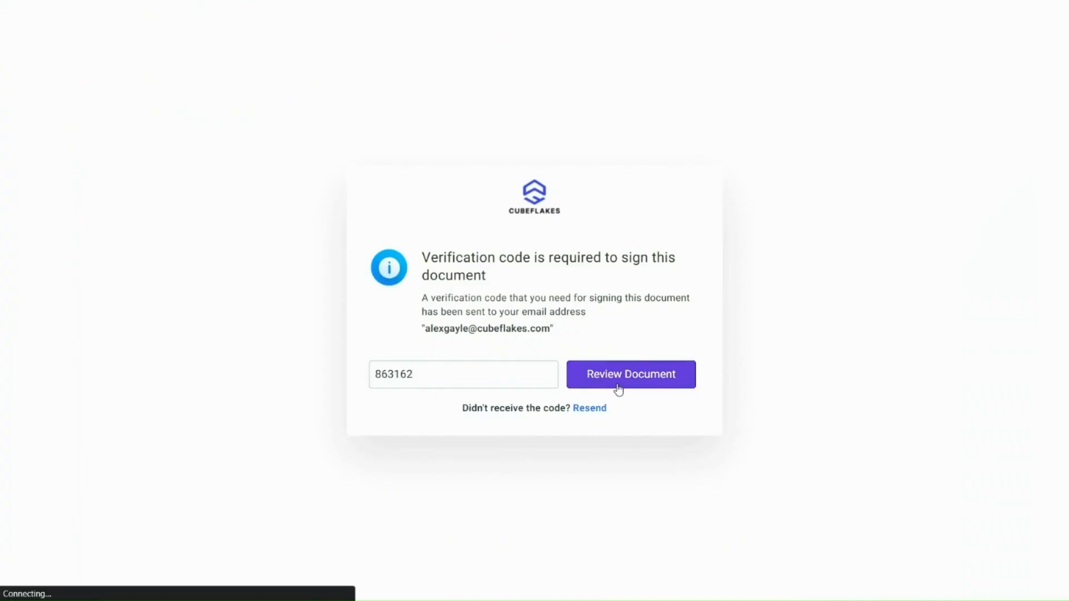
left_click(630, 374)
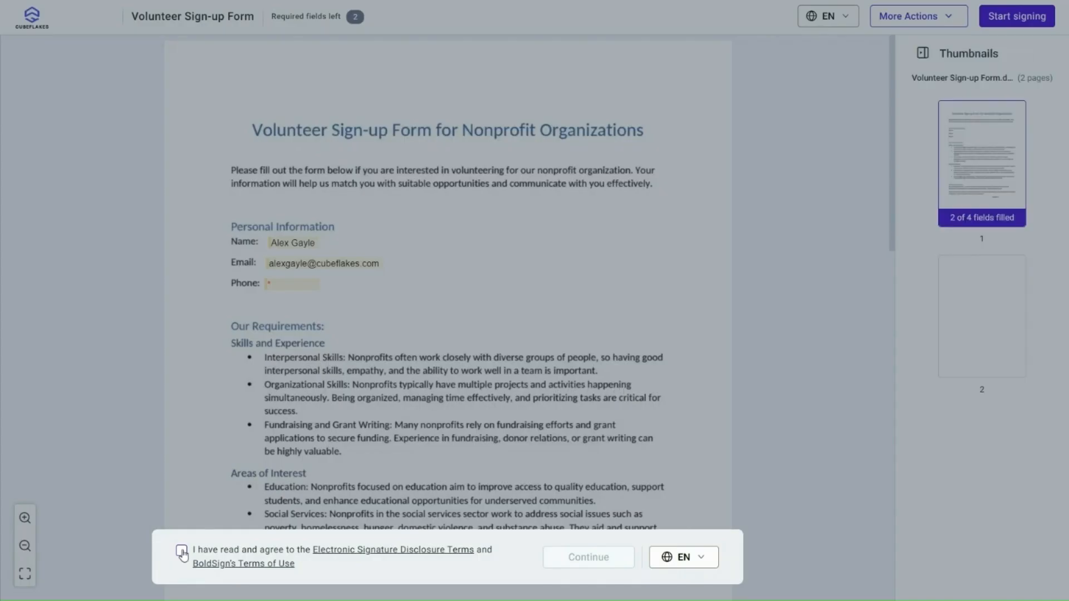
- Agree to the e-signature terms, add the volunteer's signature and complete signing
left_click(182, 550)
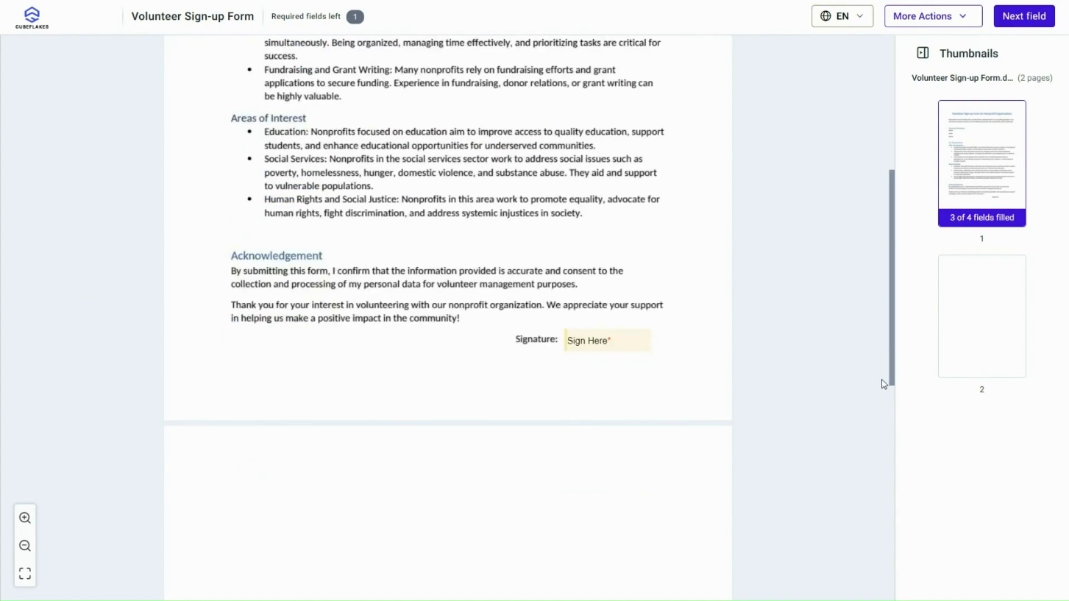
left_click(605, 340)
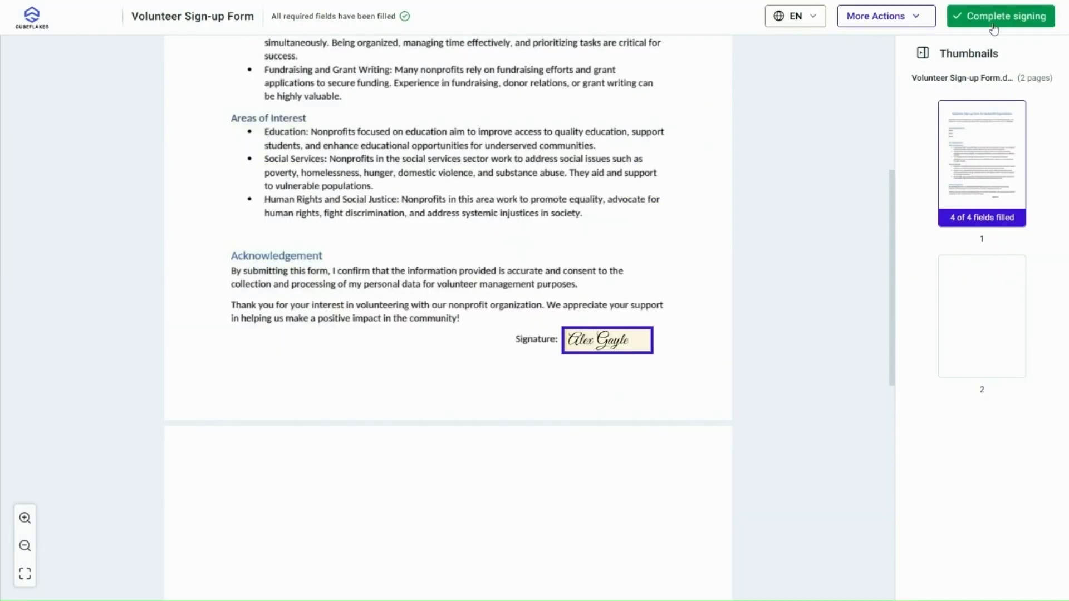
left_click(1000, 16)
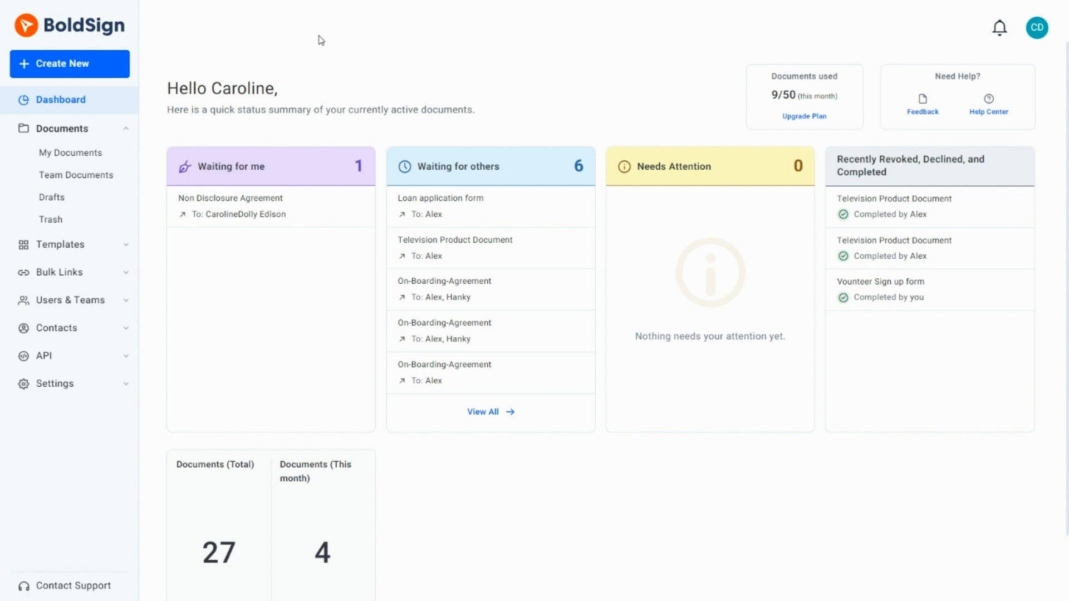
mouse_move(234, 136)
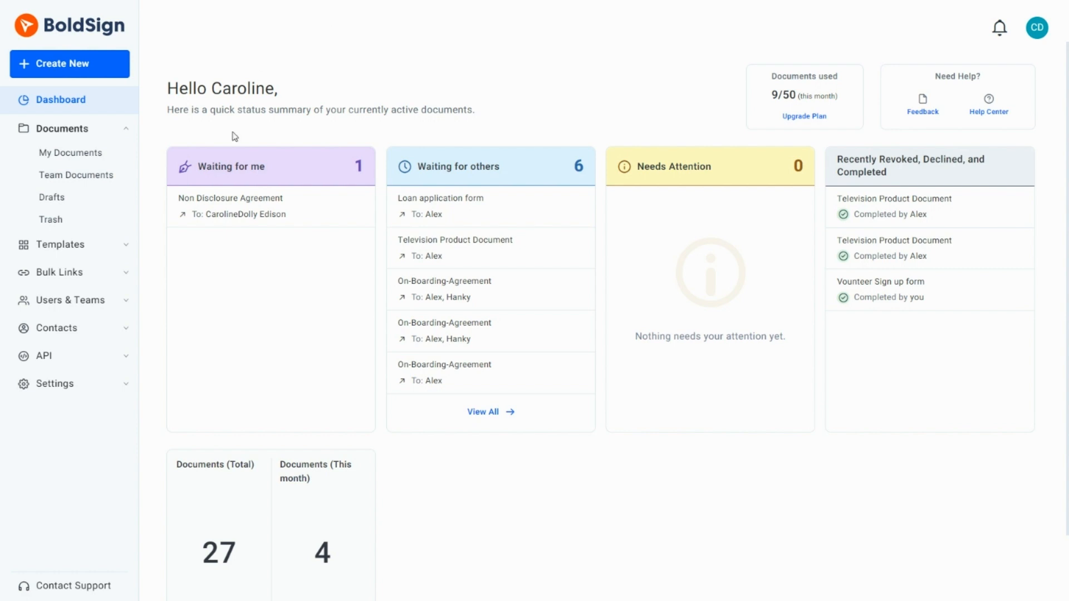
- In My Bulk Links, turn off email verification for Volunteer Sign-up Form and save
left_click(59, 272)
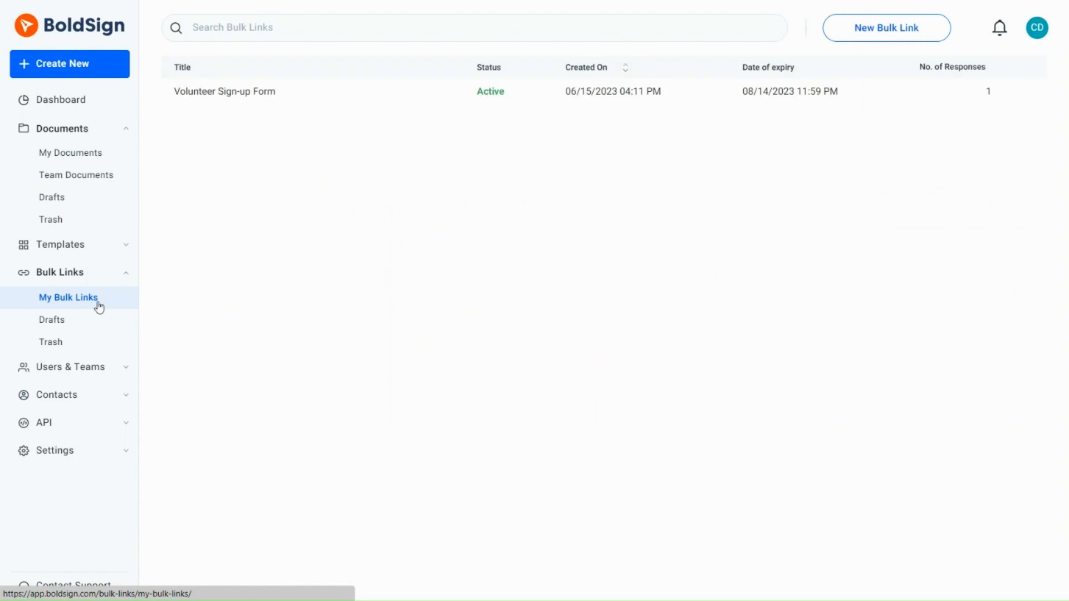
left_click(223, 92)
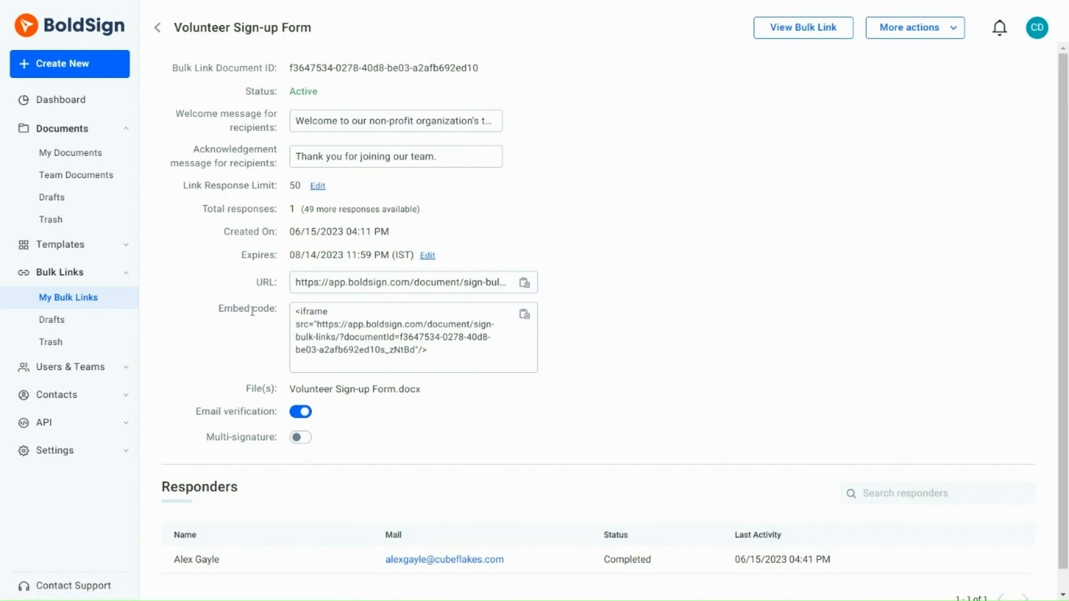
left_click(300, 411)
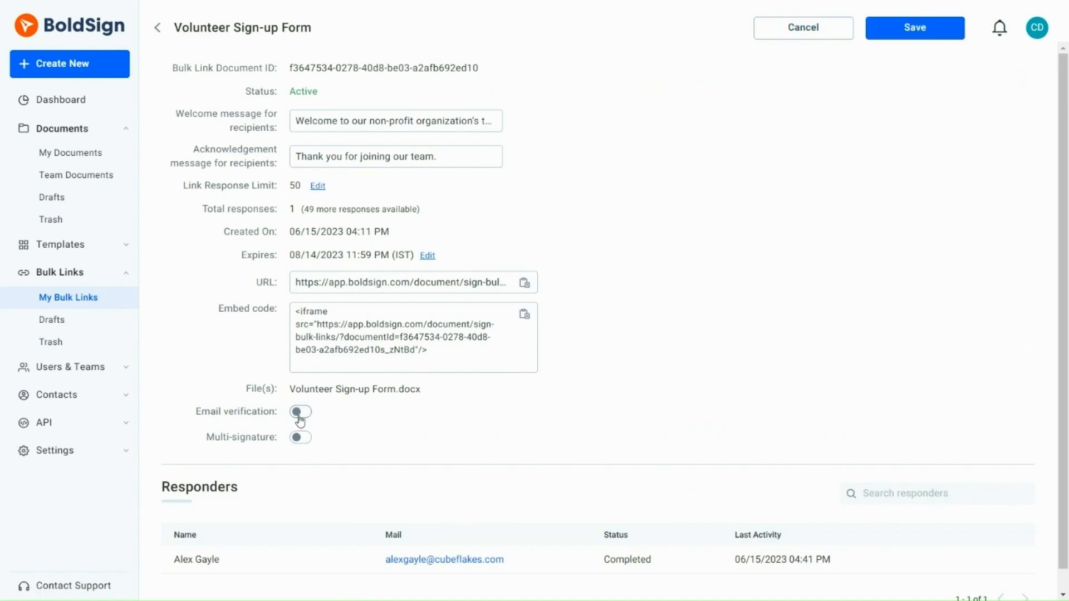
left_click(914, 27)
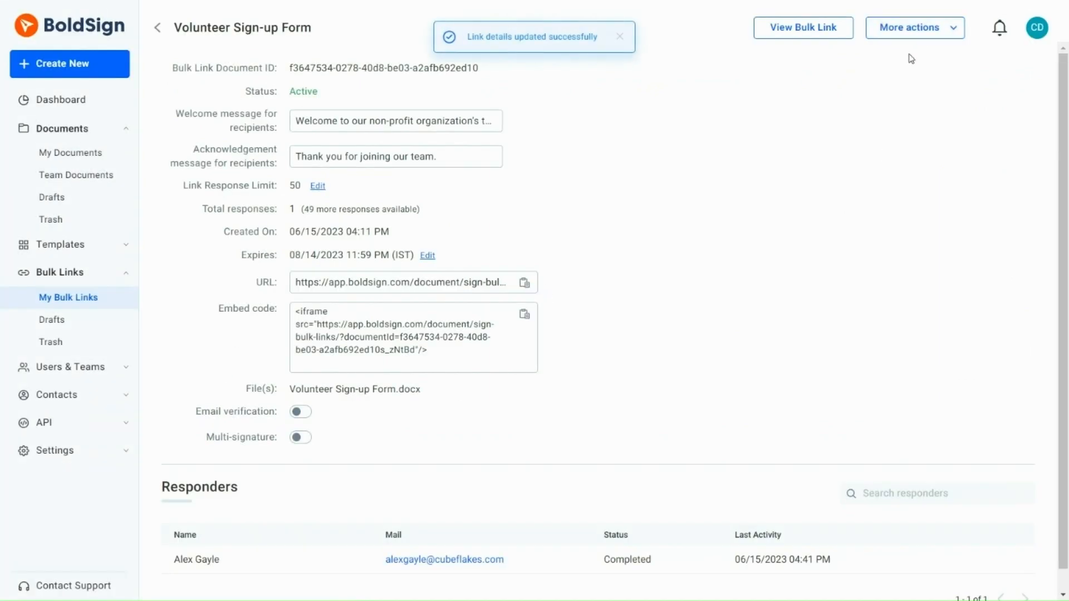
mouse_move(602, 215)
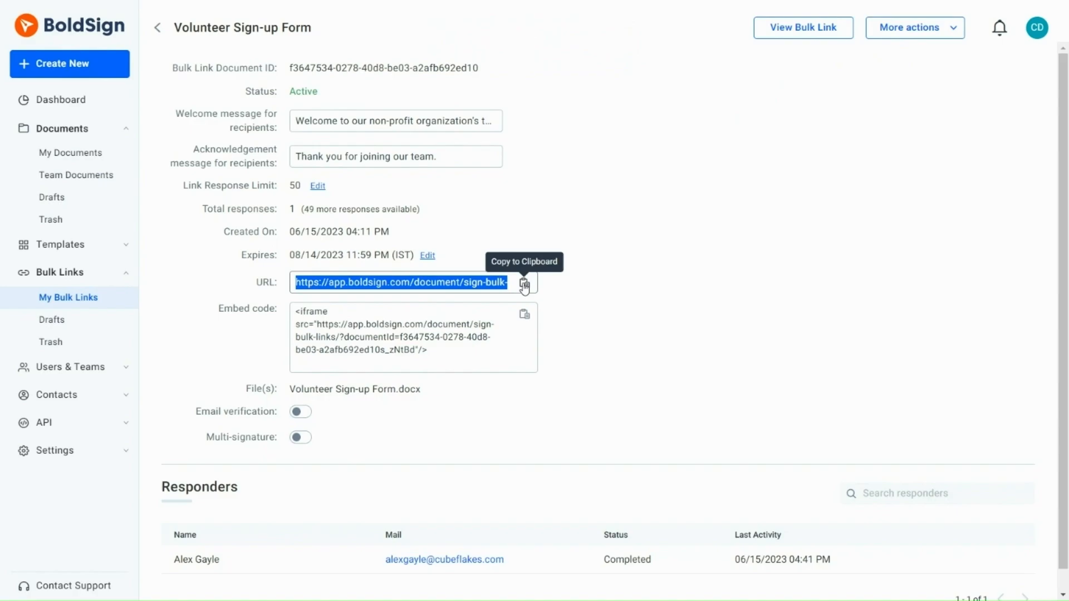
type("https://app.boldsign.com/document/sign-bulk-links/?documentId=f3647534-0278-40d8-be03-a2afb692ed10s_zNtBd")
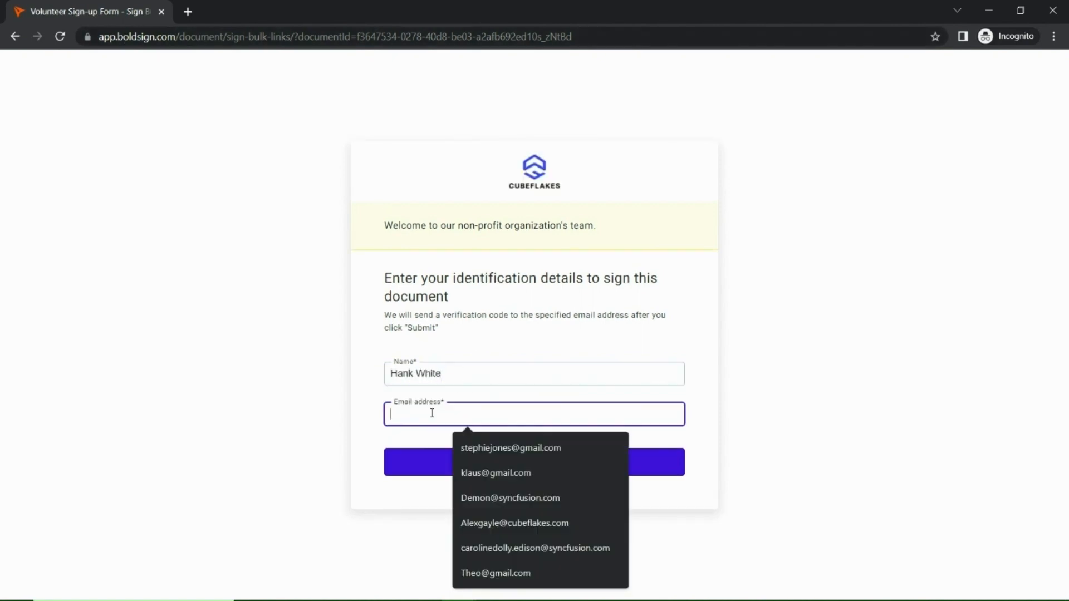
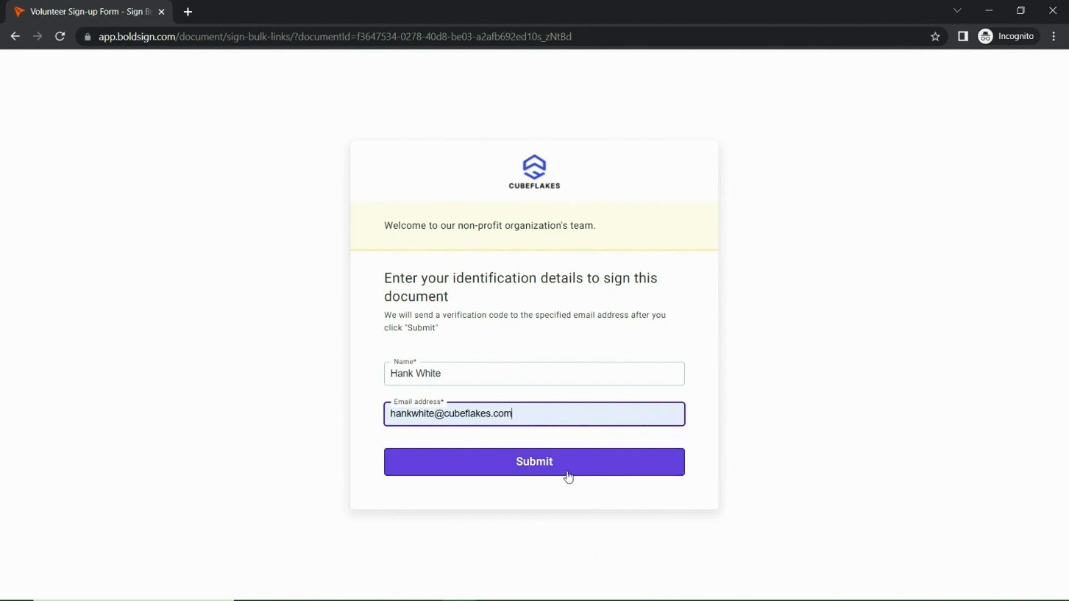
left_click(533, 461)
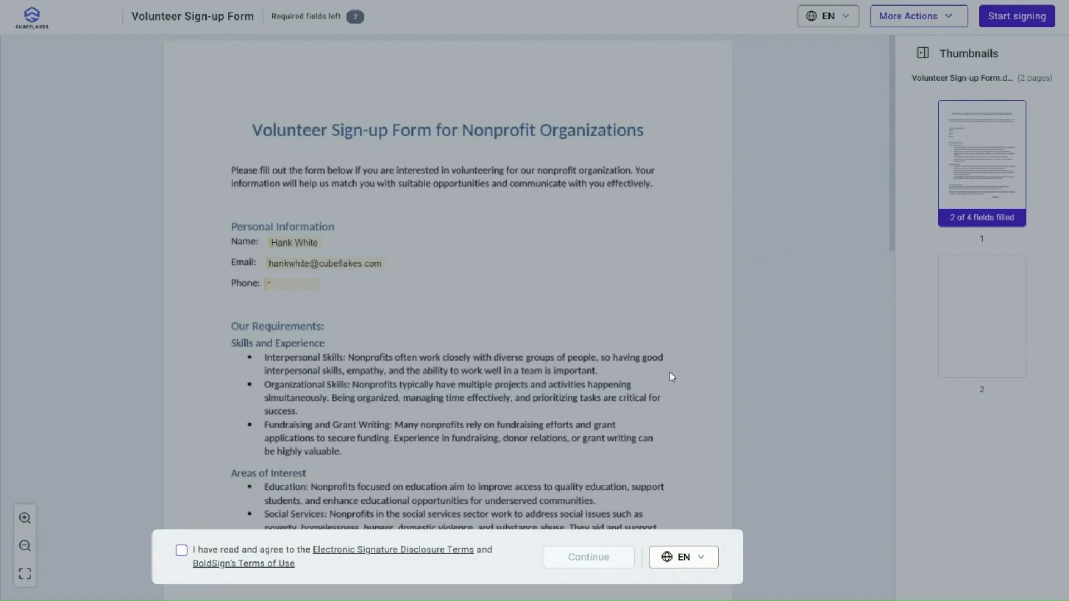
left_click(291, 284)
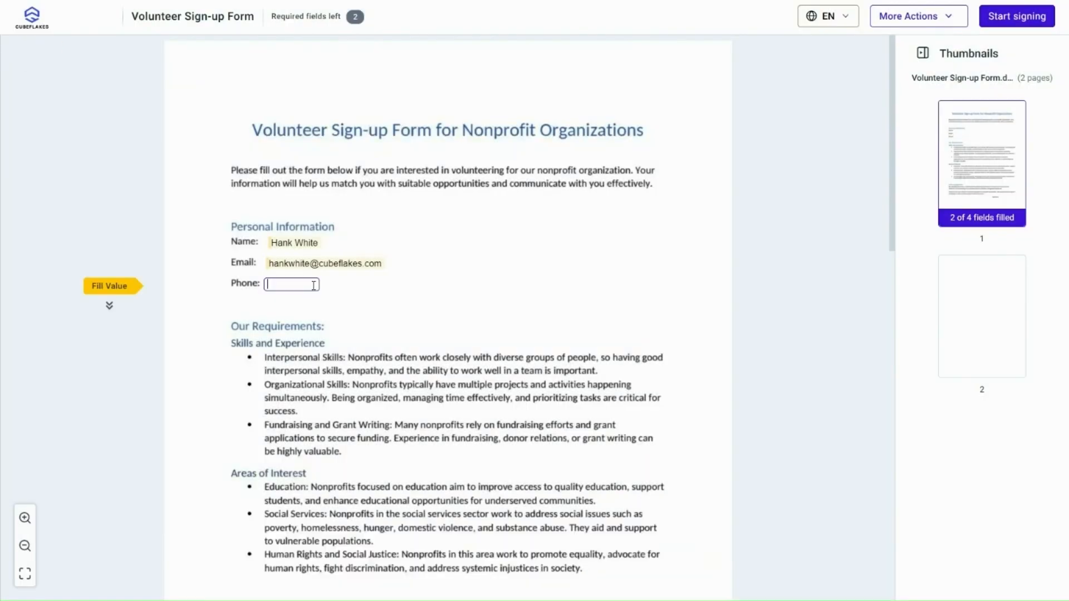
left_click(109, 286)
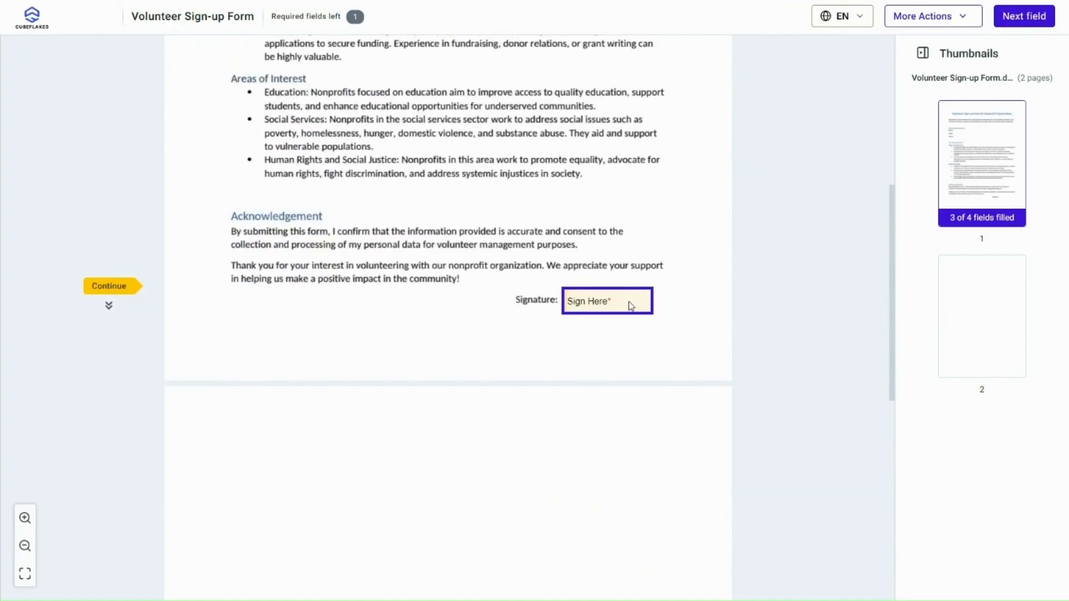
left_click(606, 301)
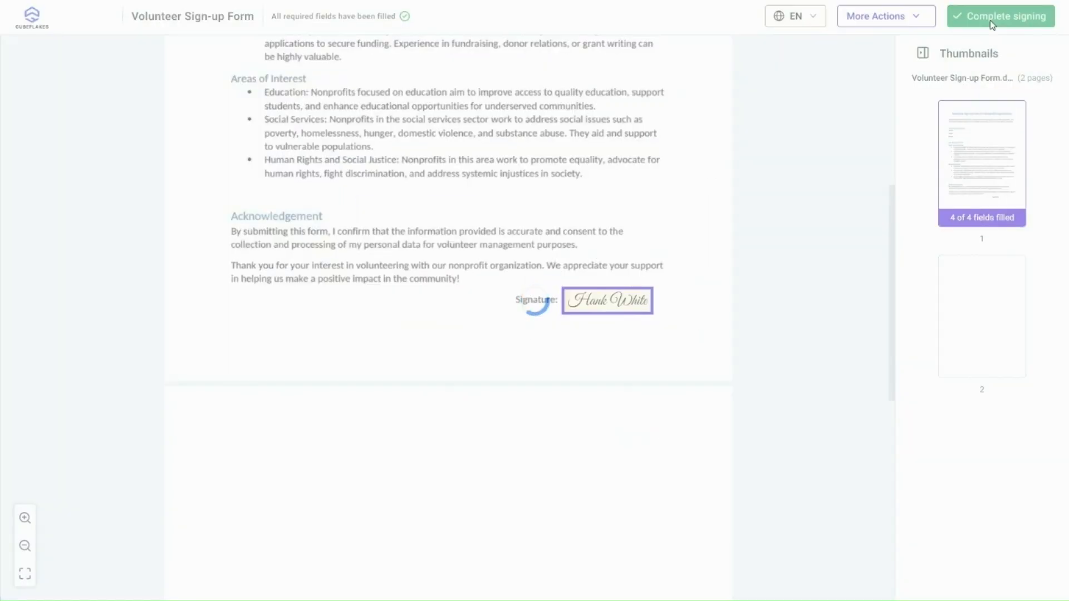
left_click(1000, 16)
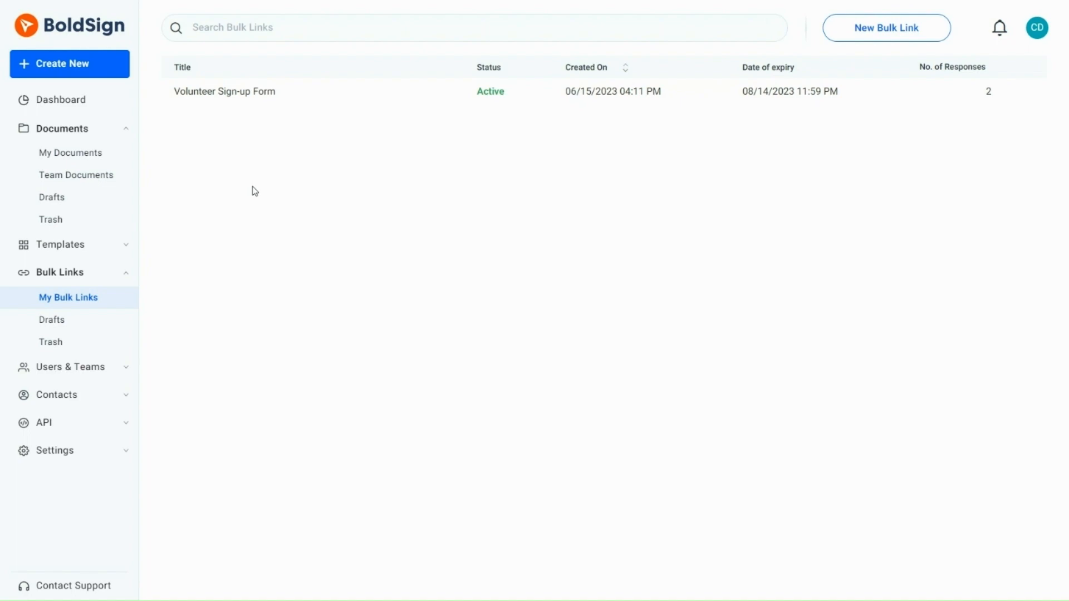
- View the Volunteer Sign-up Form details listing both volunteers as completed responders
left_click(224, 91)
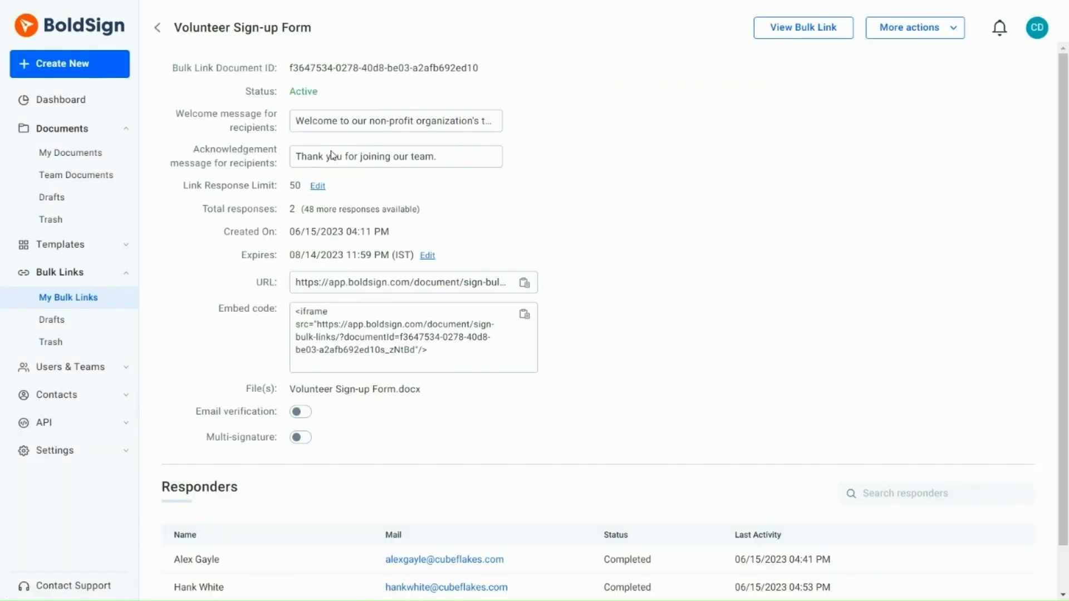
left_click(524, 282)
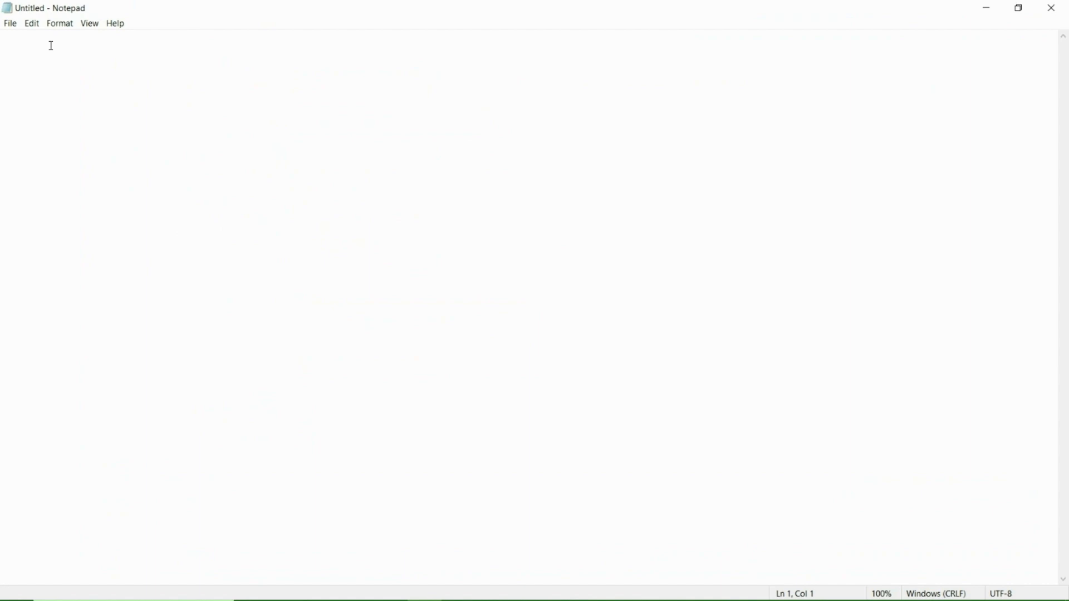
- Extend the bulk-link URL with SignerName=Stacy as a prefilled parameter
type("https://app.boldsign.com/document/sign-bulk-links/?documentId=f3647534-0278-40d8-be03-a2afb692ed10s_zNtBd")
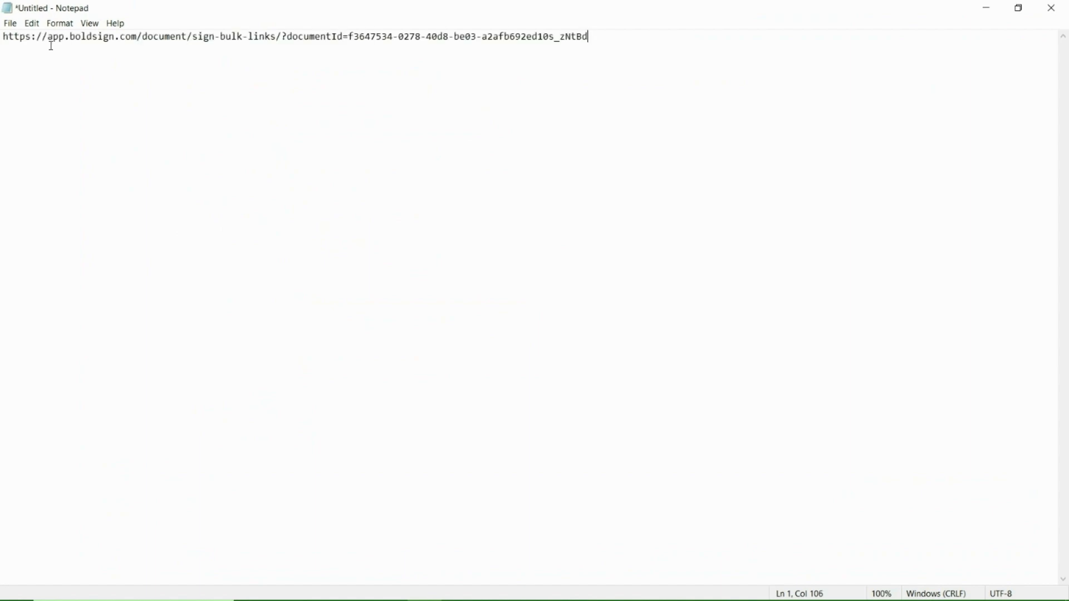
type("&")
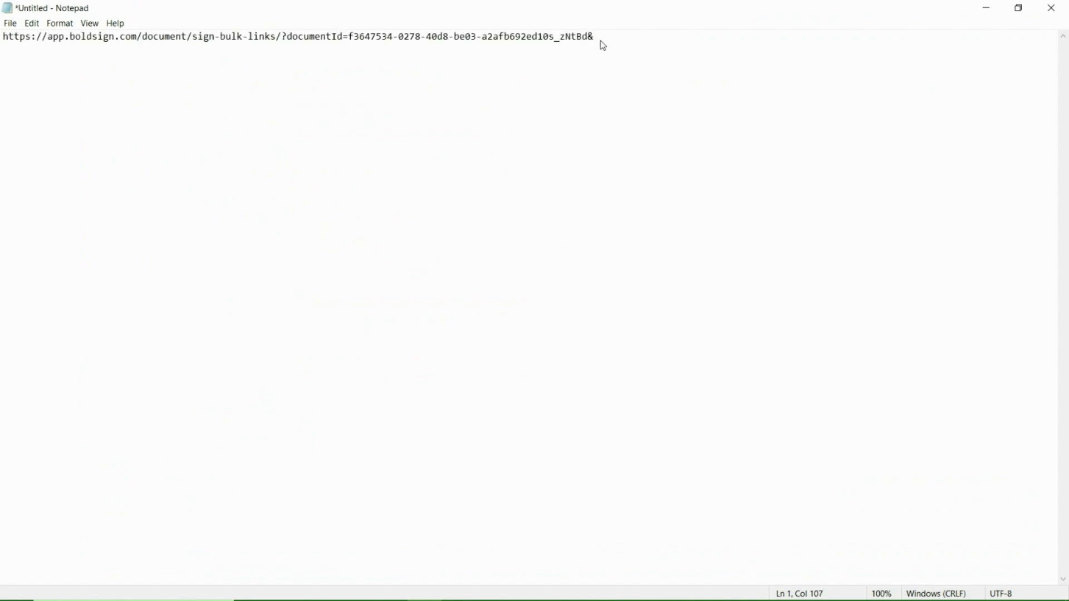
type("Signer_s")
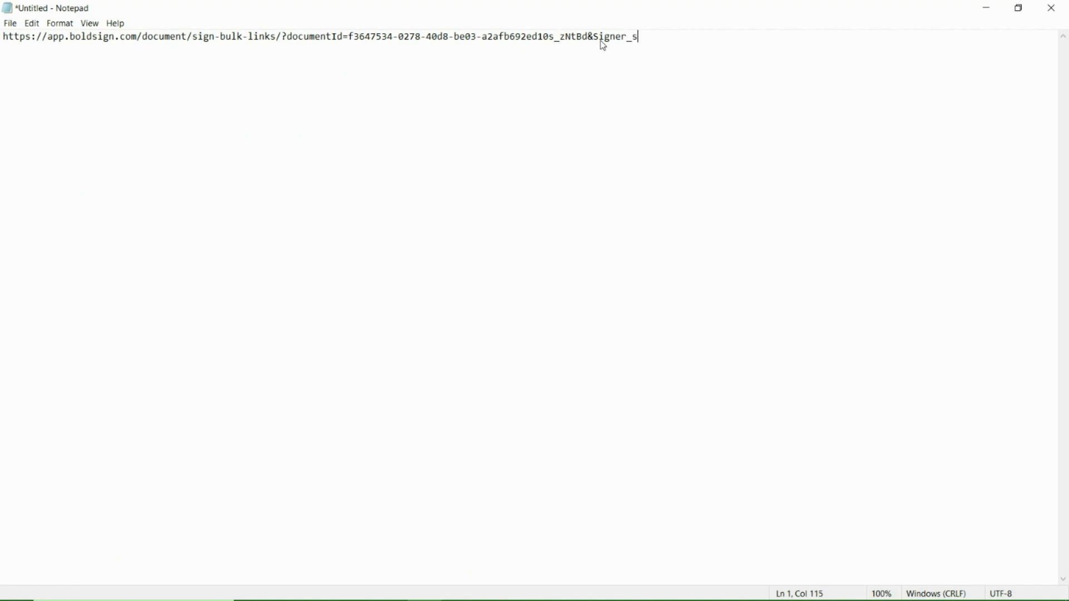
type("ignerName")
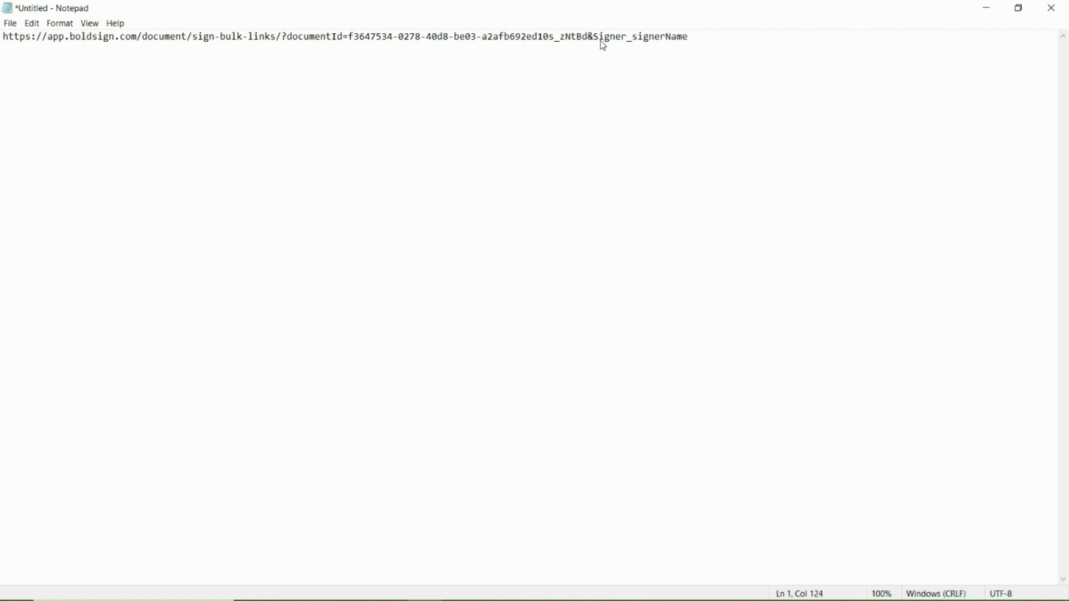
type("=Stacy")
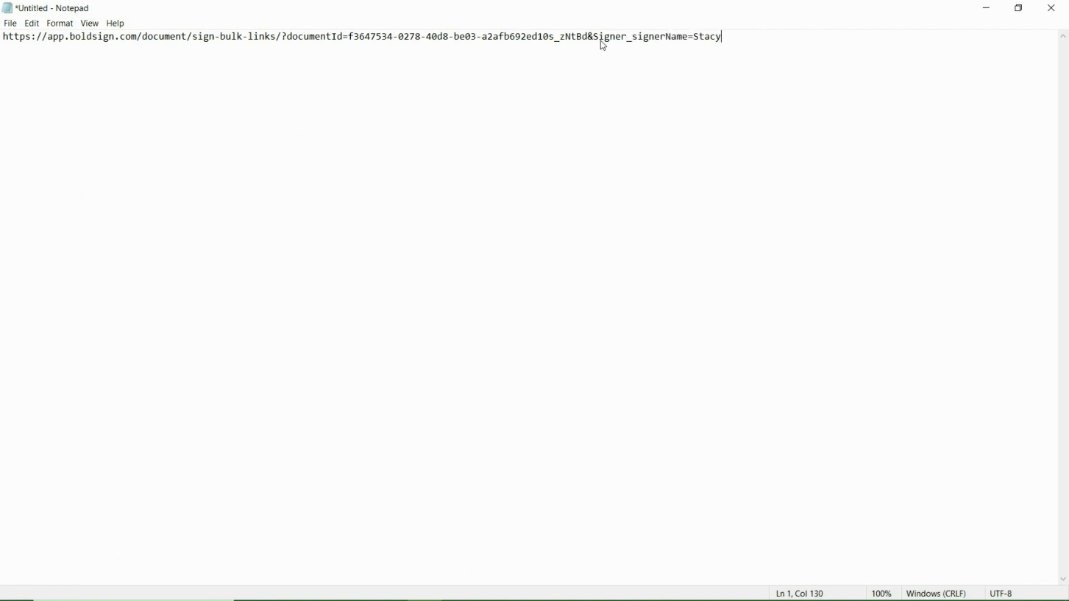
type("&")
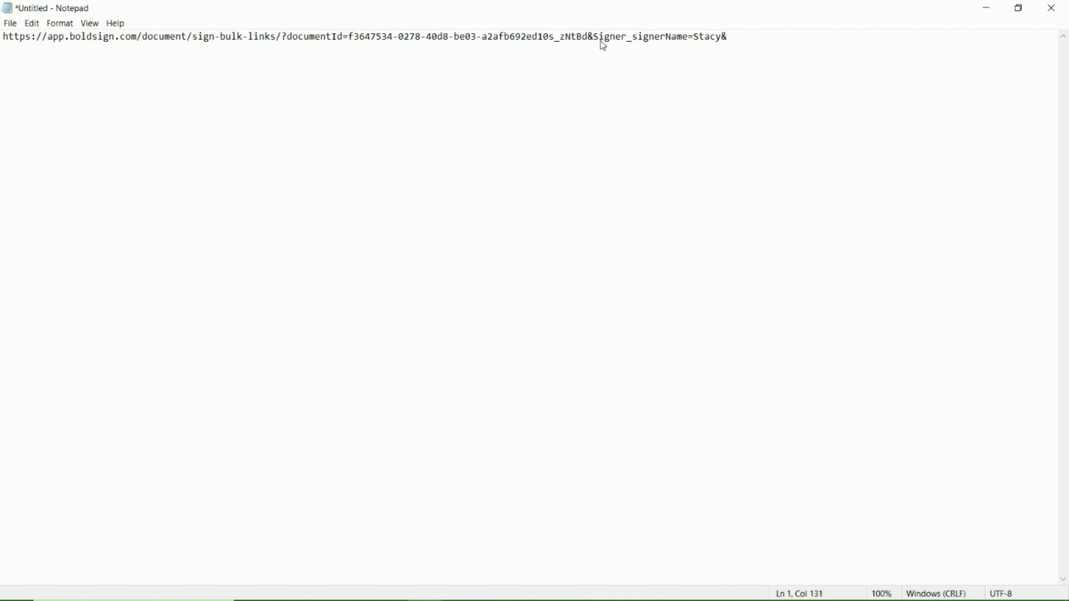
type("S")
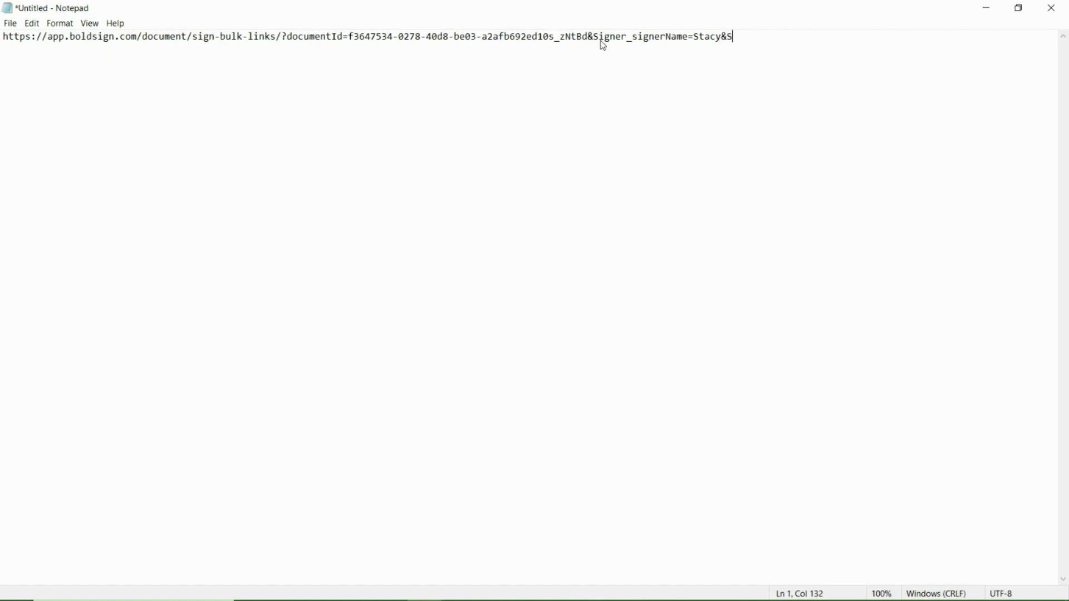
type("igner")
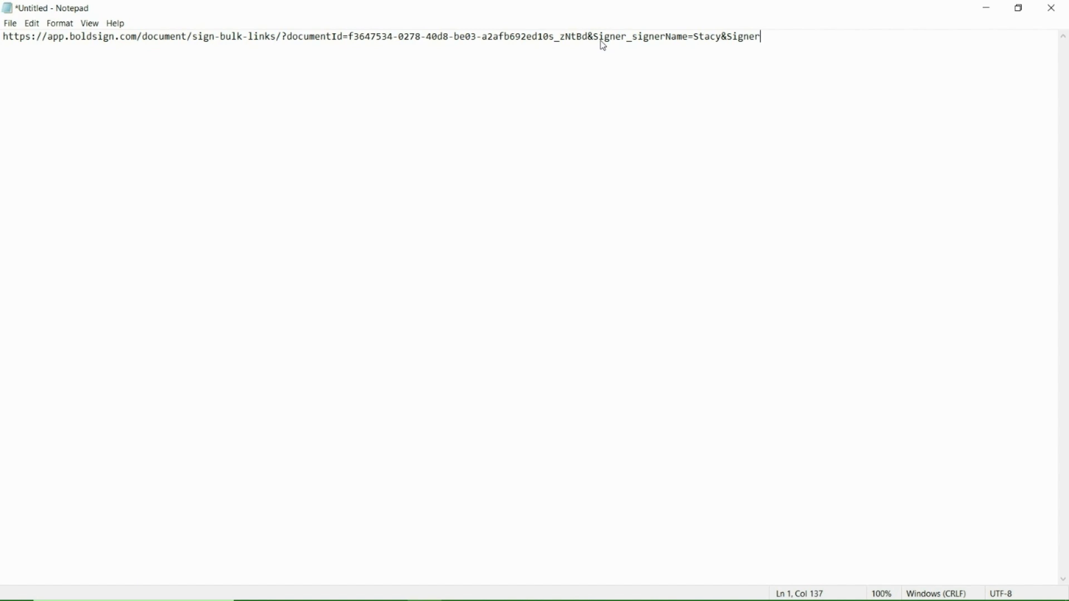
type("_s")
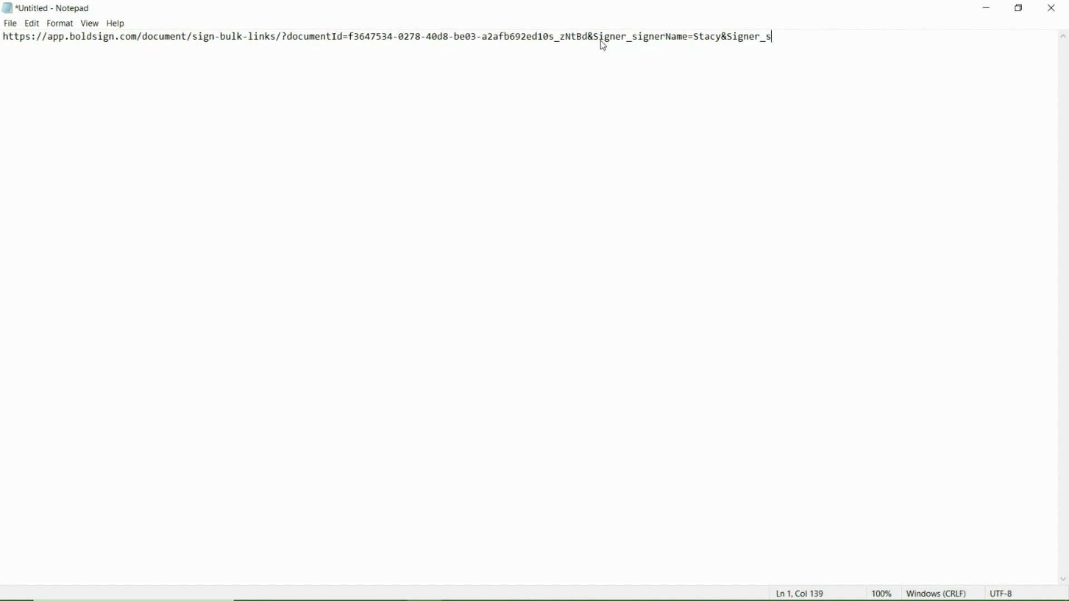
type("ignerEmail")
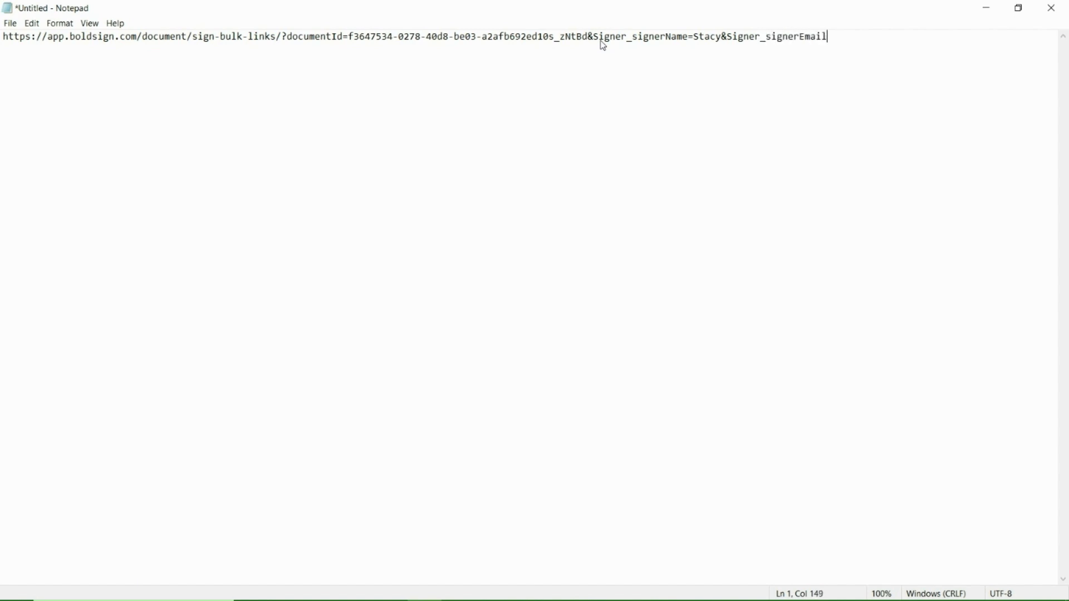
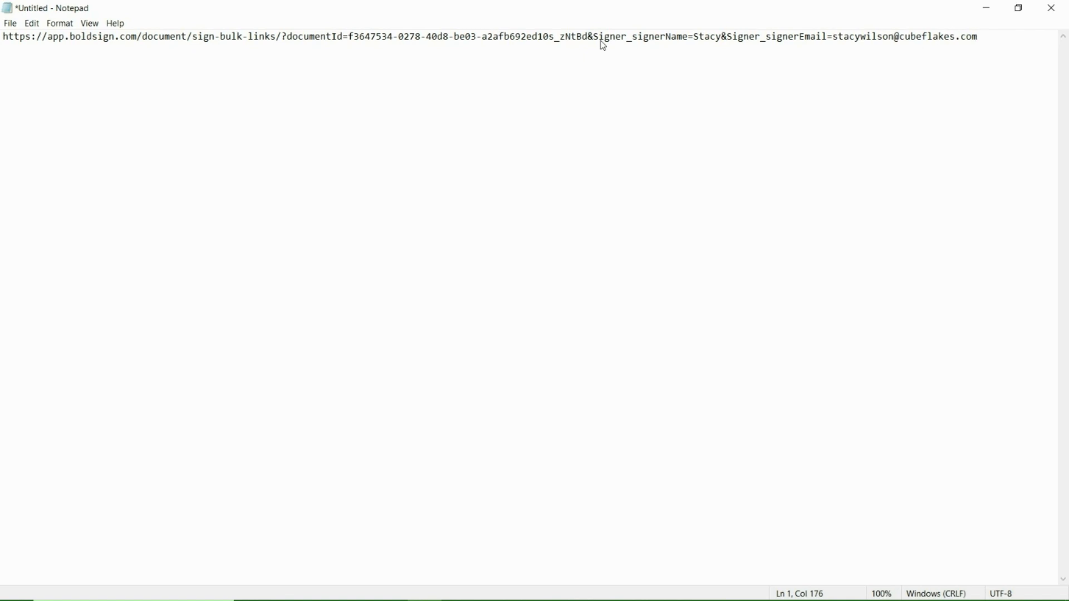
left_click(979, 37)
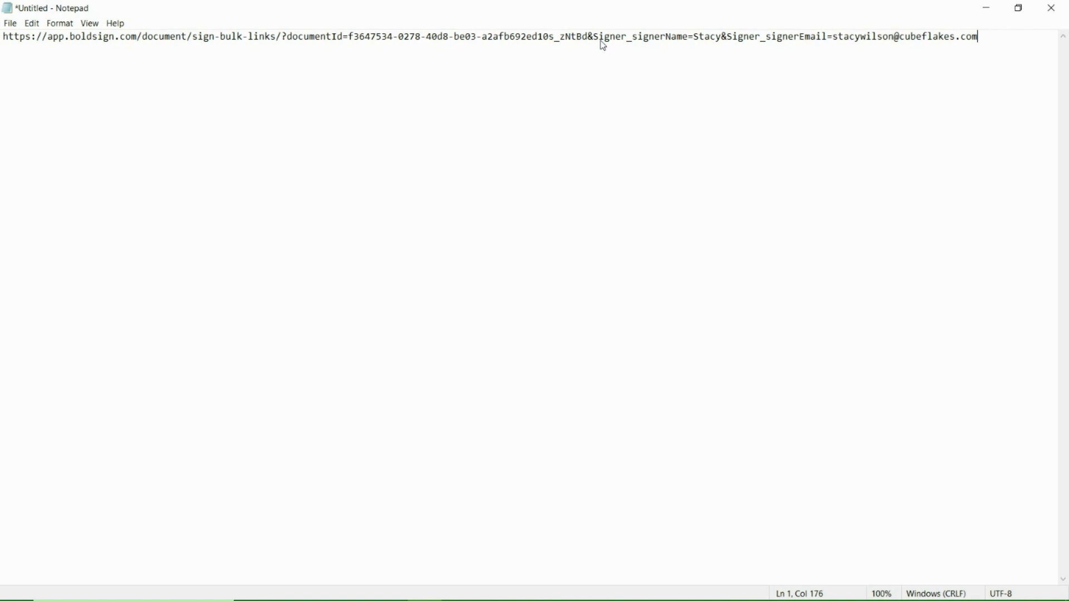
key("ctrl+a")
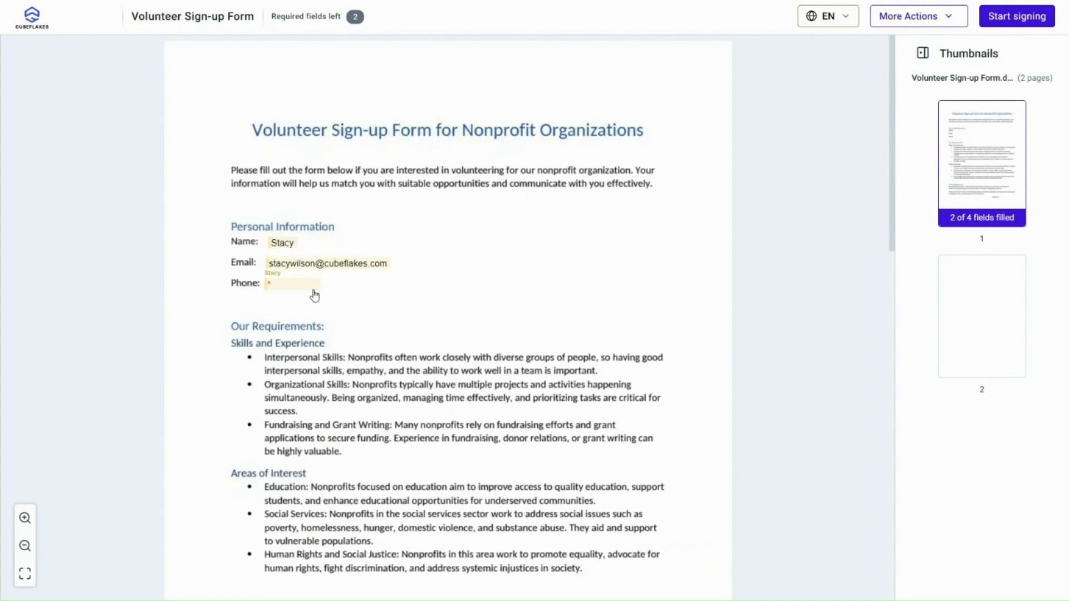
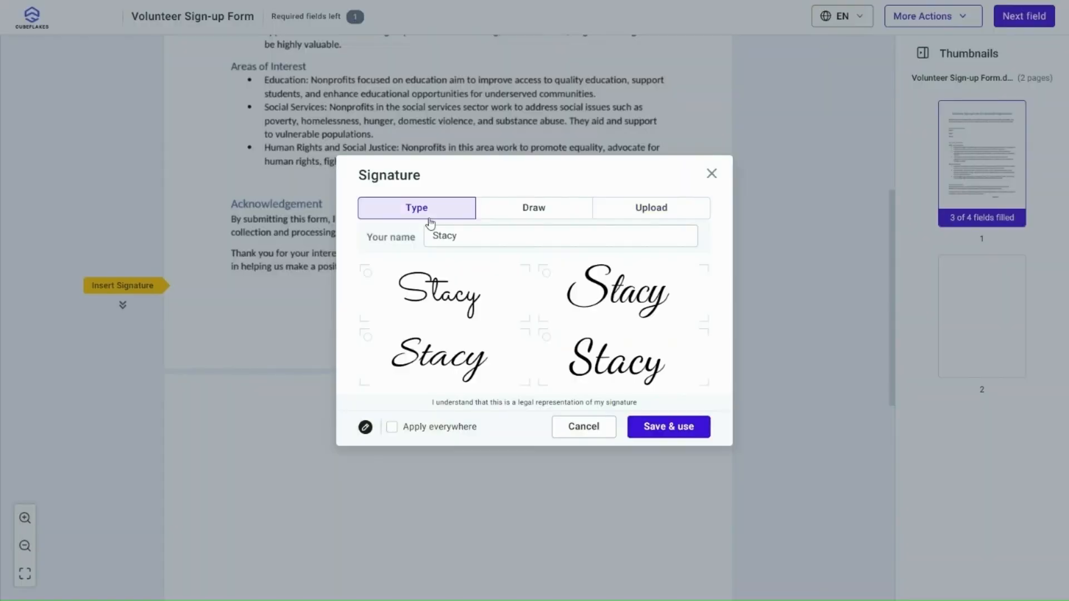
left_click(667, 427)
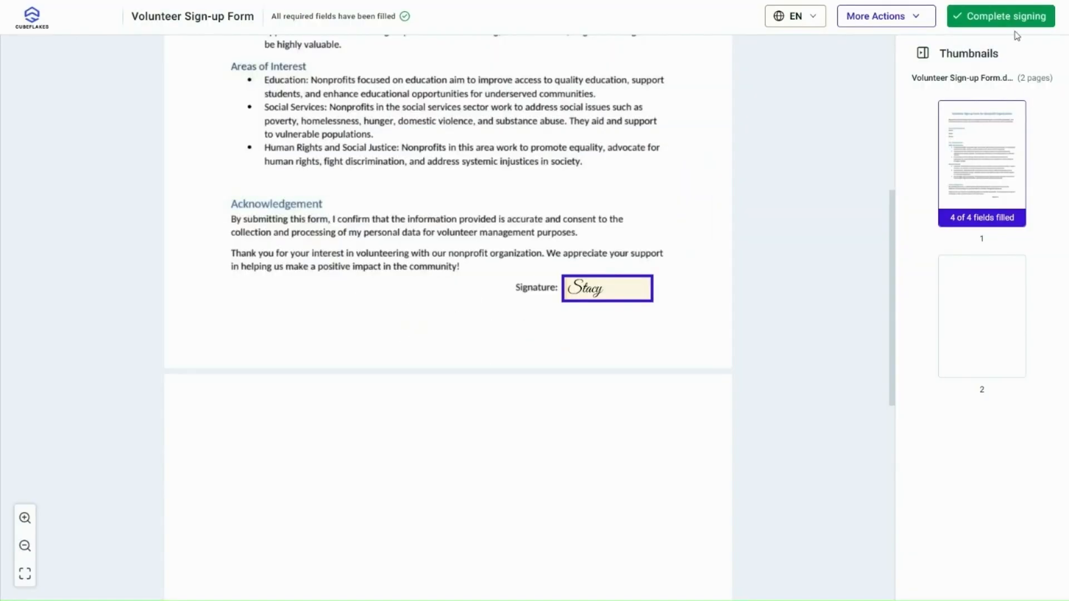
left_click(1000, 15)
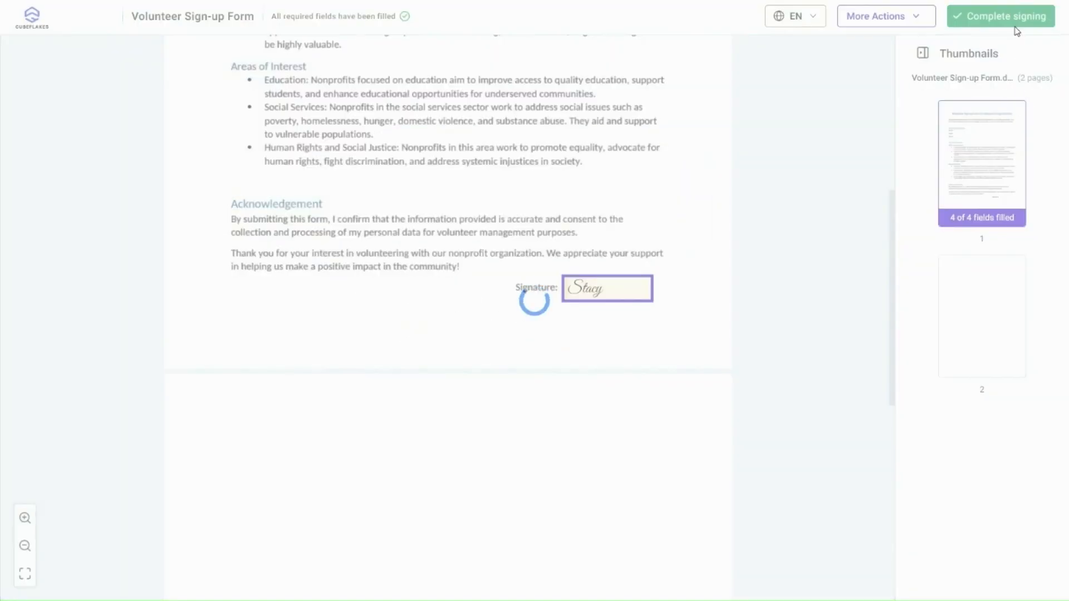
left_click(1000, 15)
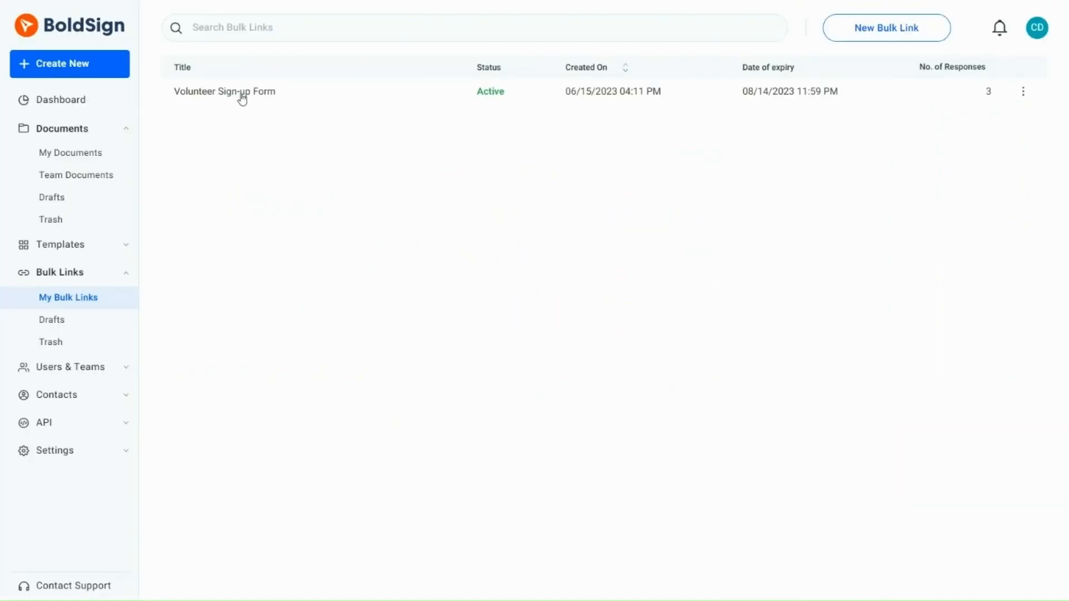
- View the form's details with Stacy listed as a third completed responder
left_click(223, 90)
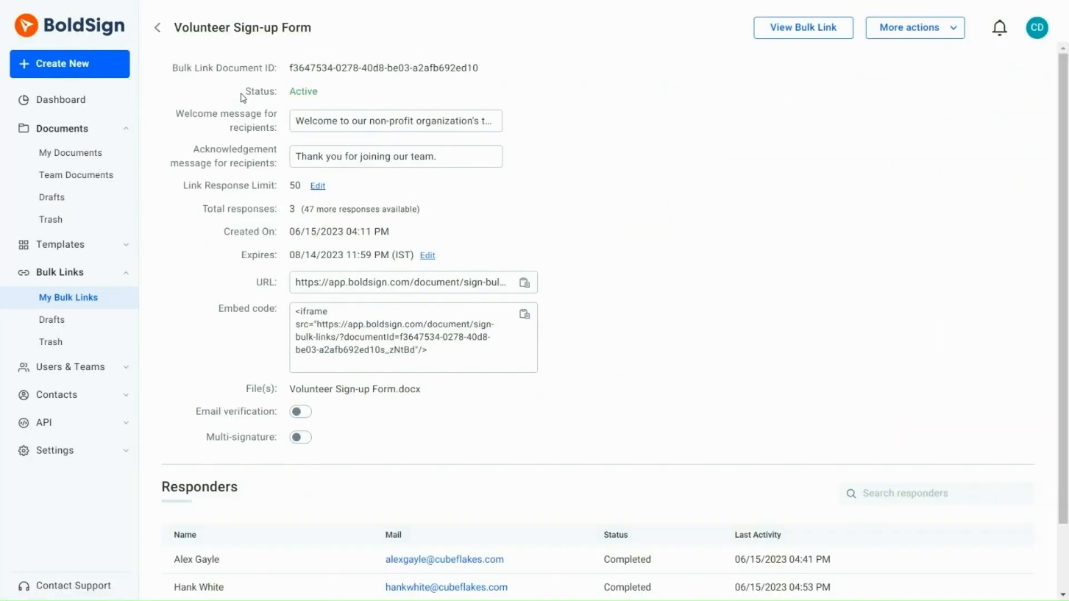
mouse_move(1012, 214)
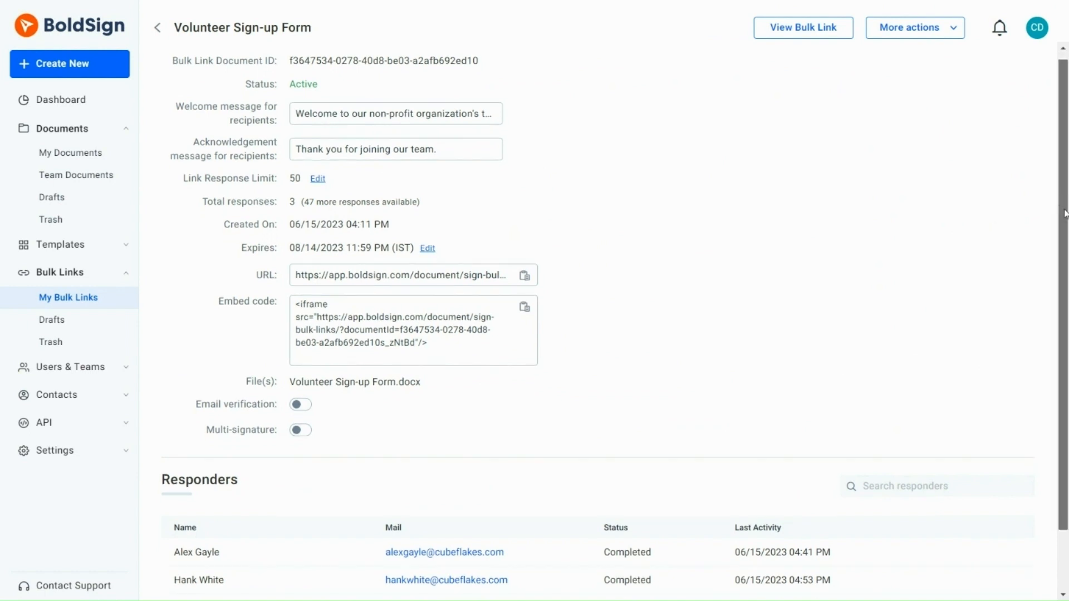
scroll("down", 3)
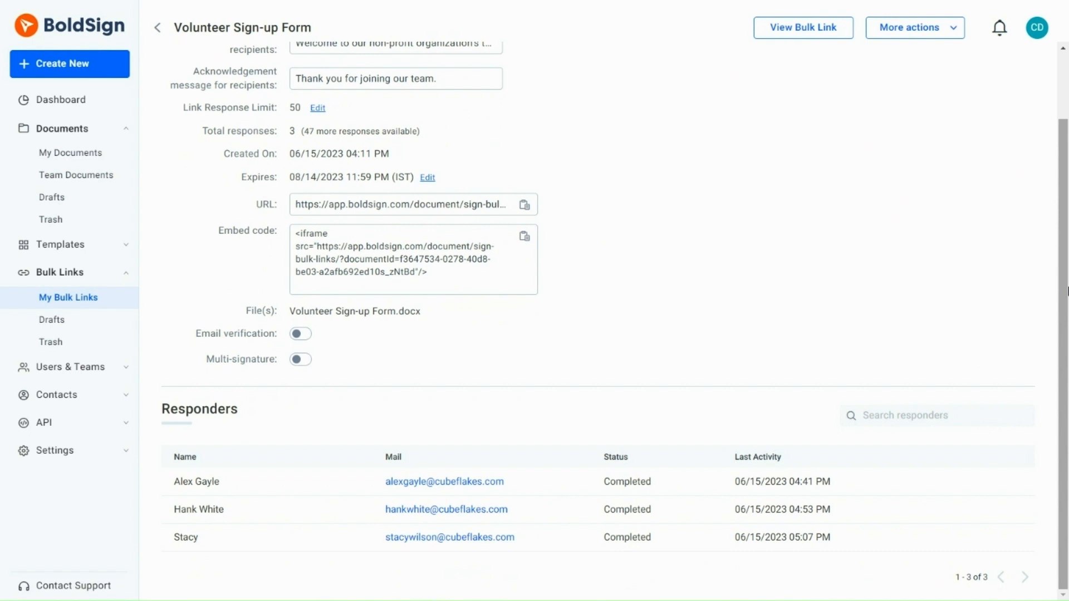
mouse_move(790, 456)
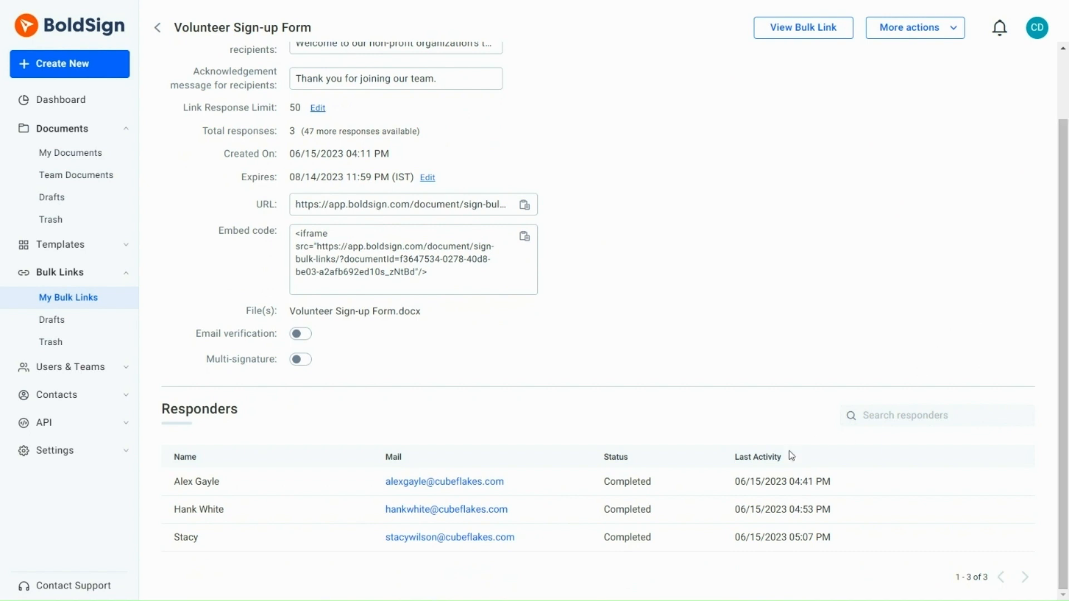
mouse_move(842, 482)
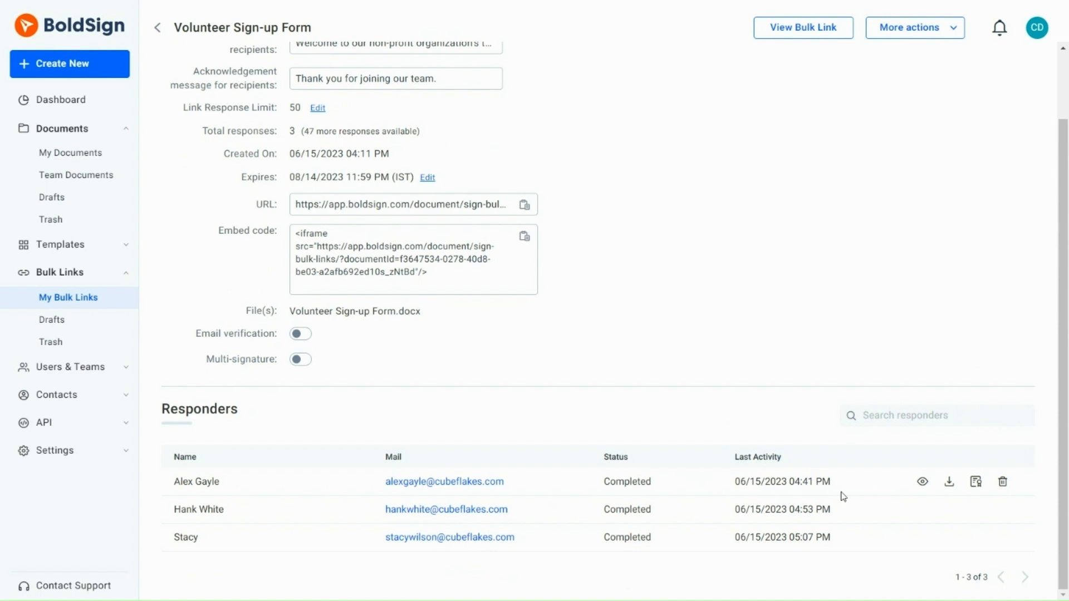
mouse_move(616, 493)
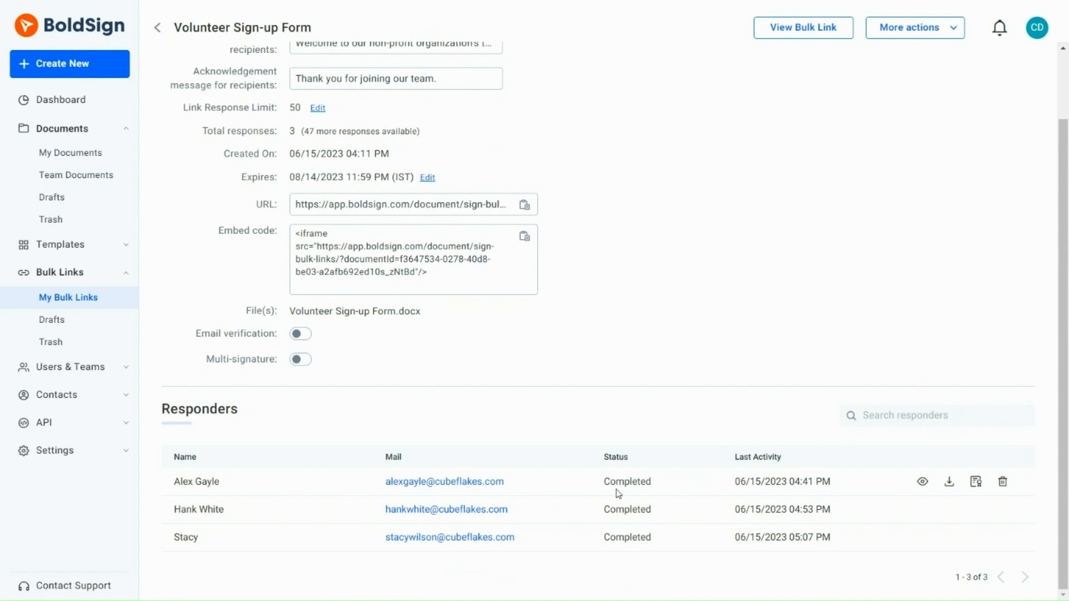
mouse_move(949, 482)
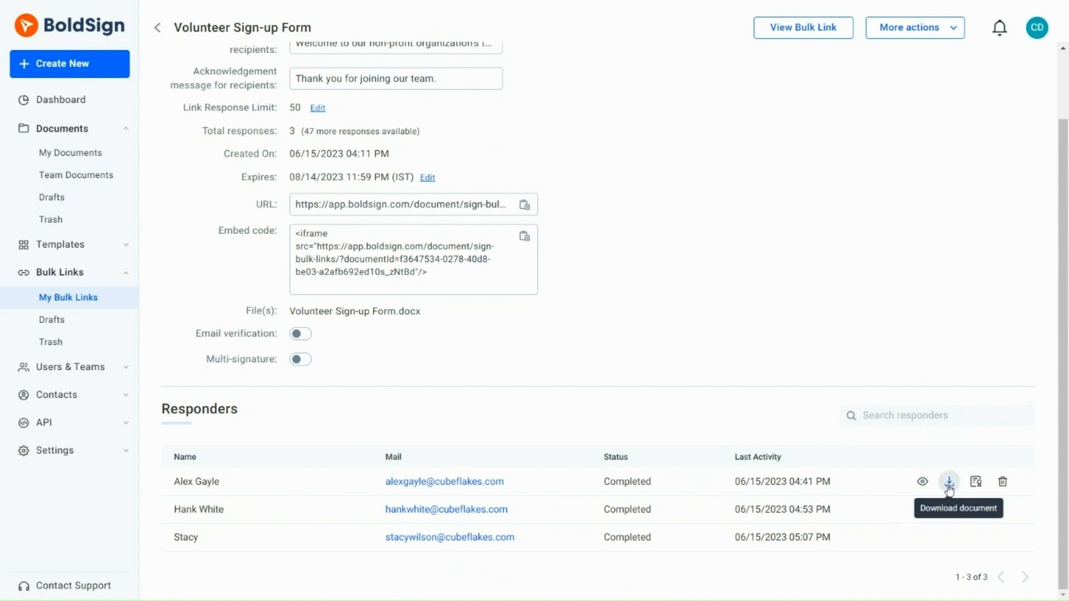
mouse_move(947, 538)
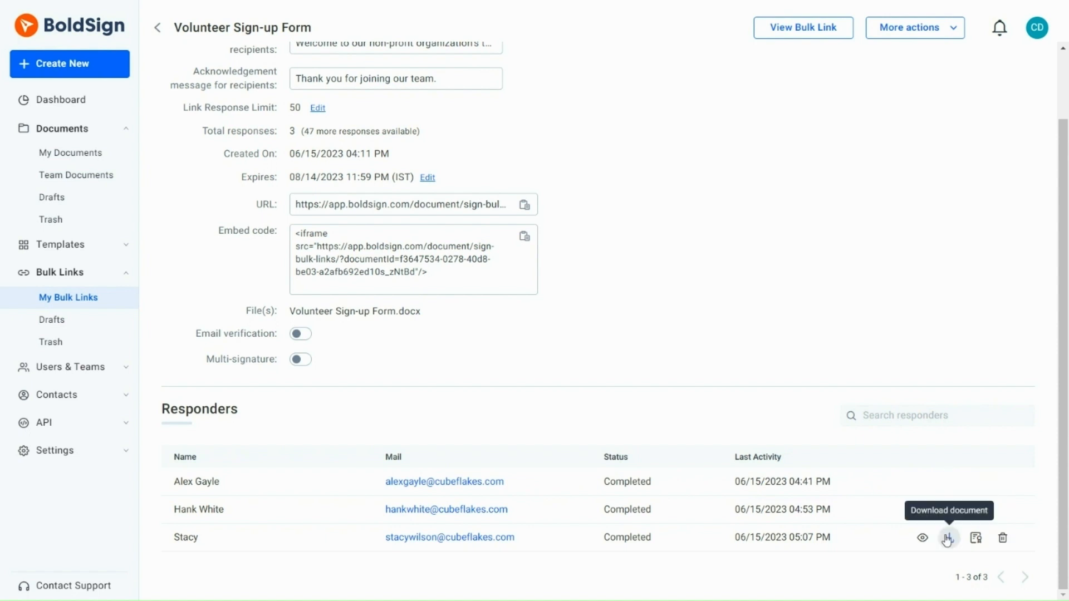
mouse_move(946, 546)
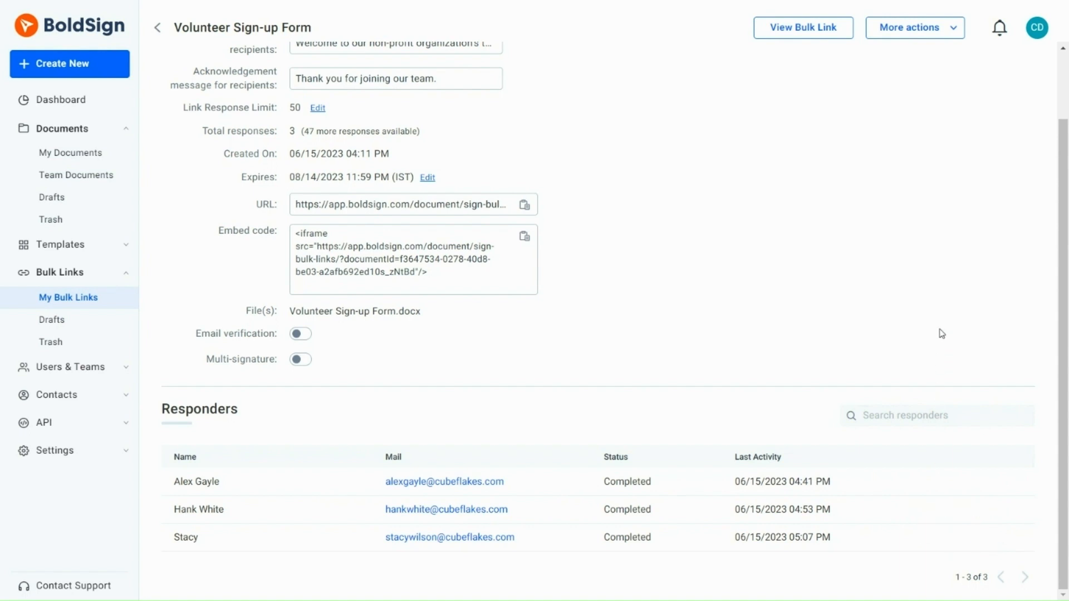
- Check the More actions options, then go back to the bulk links list
left_click(915, 28)
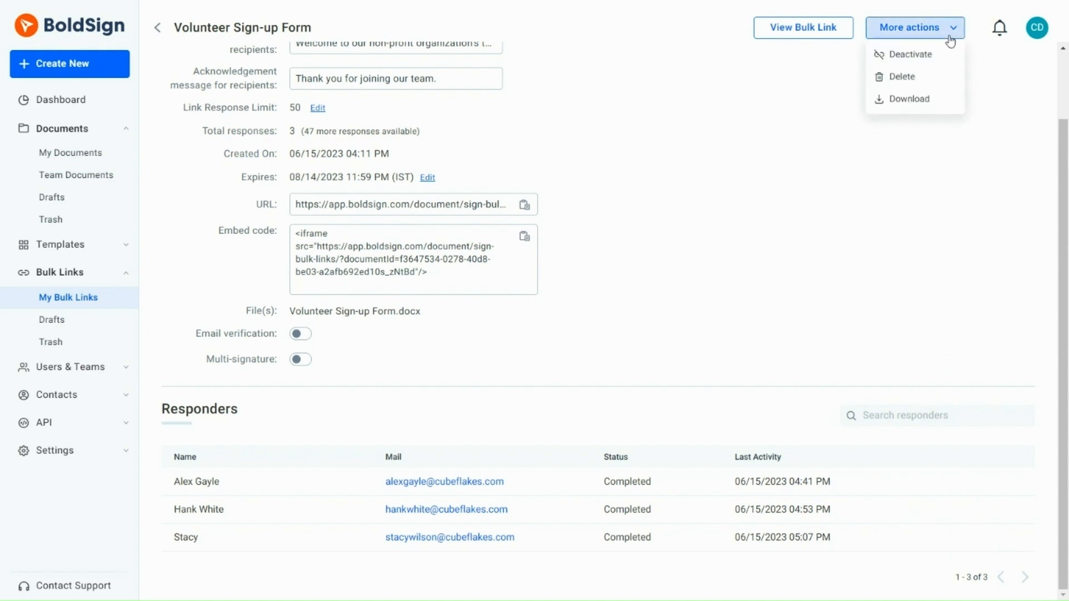
mouse_move(909, 99)
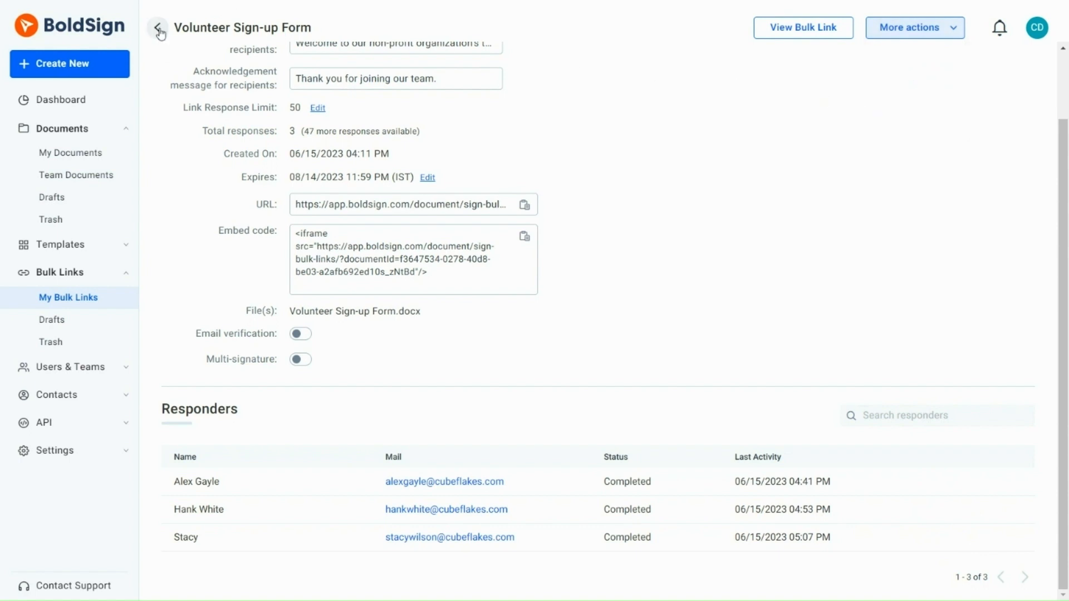
left_click(158, 28)
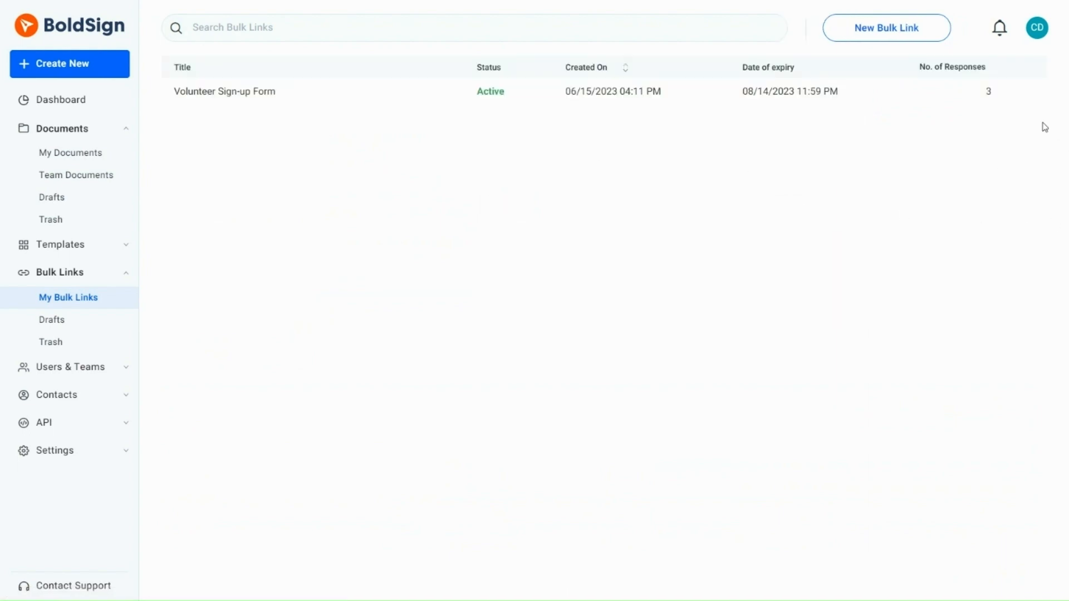
- Show the row actions menu for the Volunteer Sign-up Form link
left_click(1024, 91)
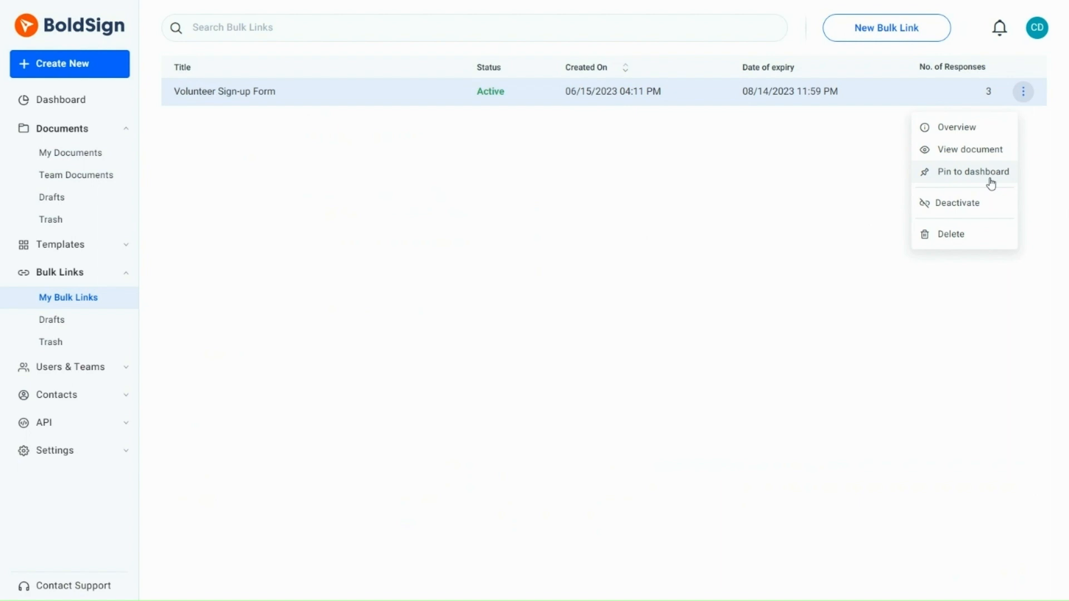
mouse_move(979, 272)
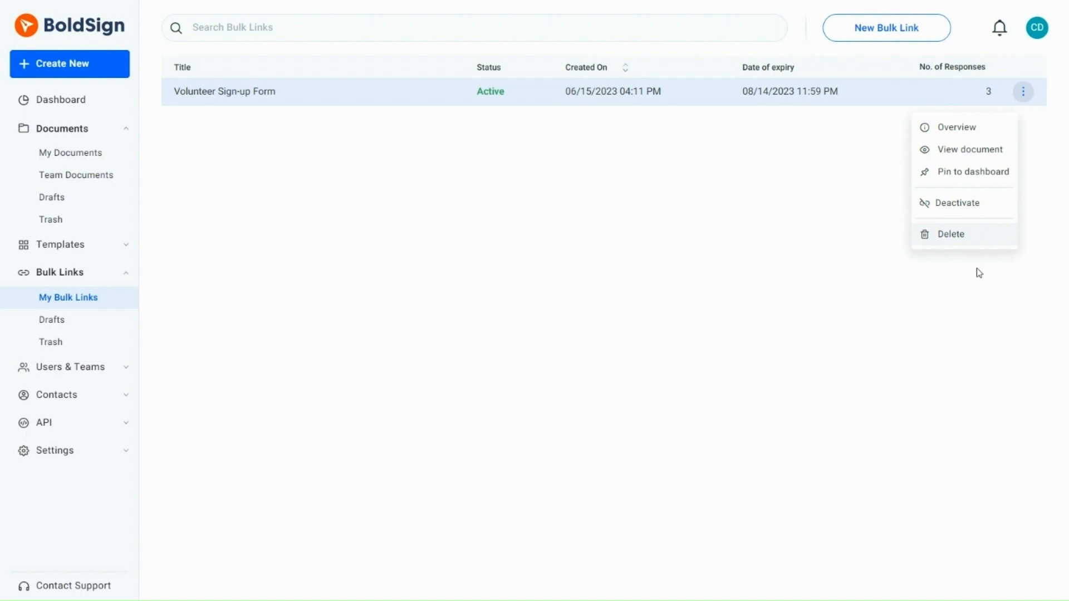